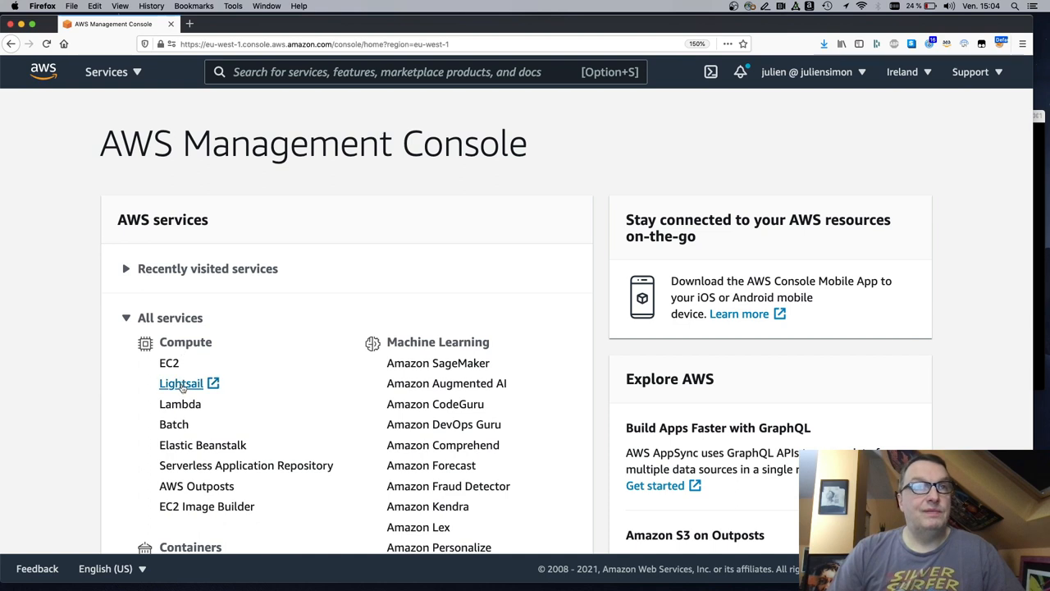
- Start a new Lightsail instance from the AWS console, on the Linux/Unix platform
{"action": "left_click", "coordinate": [180, 384]}
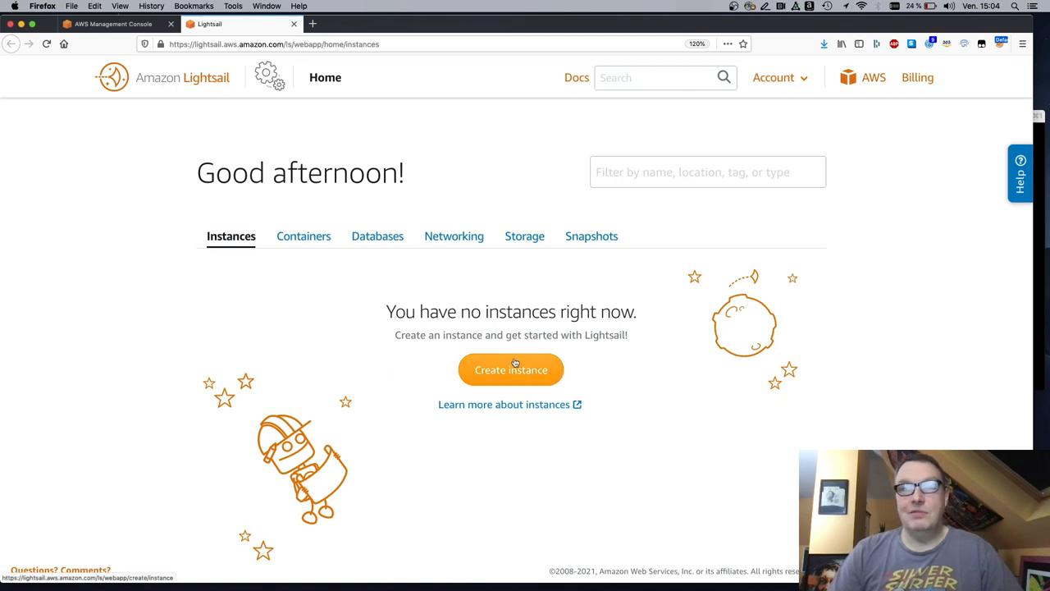
{"action": "left_click", "coordinate": [510, 369]}
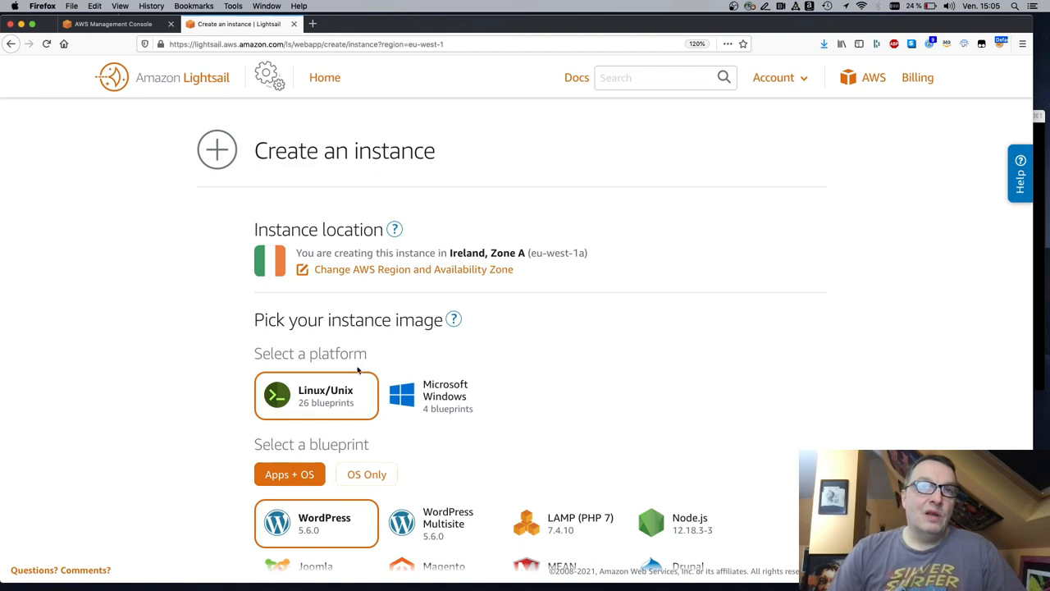
{"action": "mouse_move", "coordinate": [378, 425]}
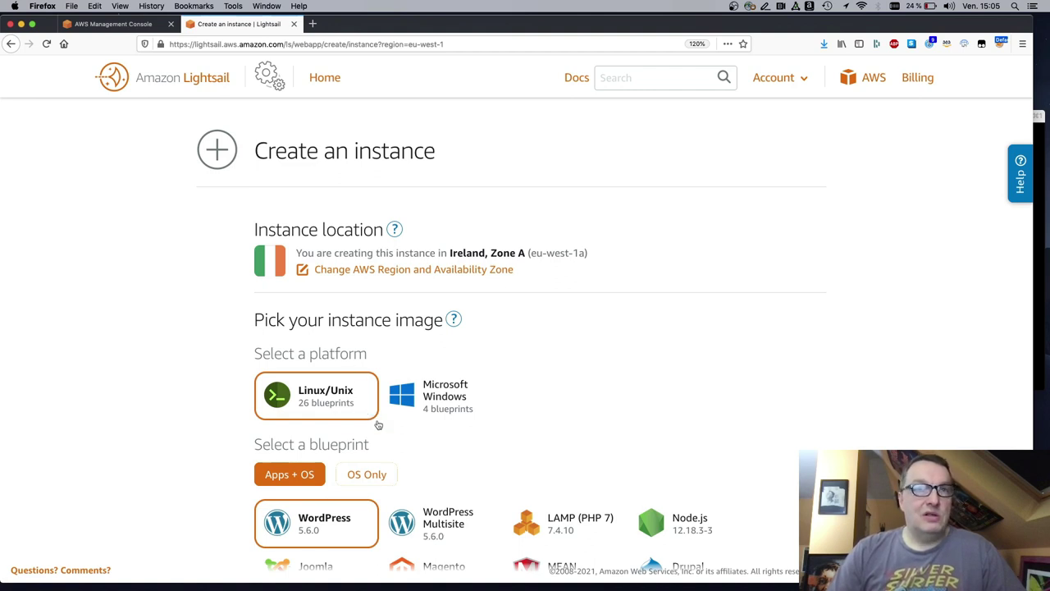
{"action": "scroll", "scroll_direction": "down", "scroll_amount": 3}
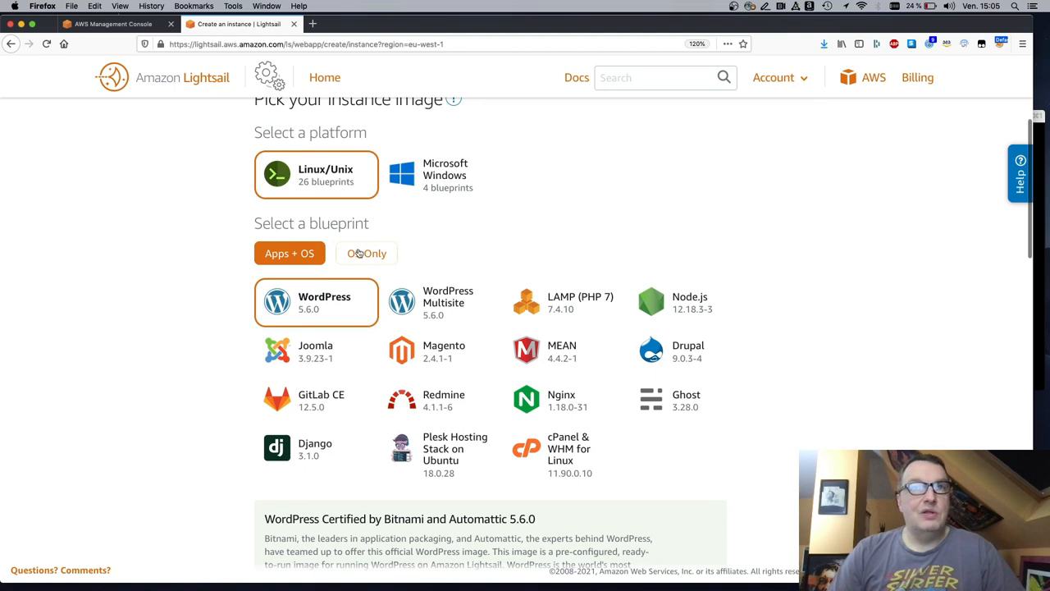
- Choose the OS-only Amazon Linux 2 image for the instance
{"action": "left_click", "coordinate": [366, 253]}
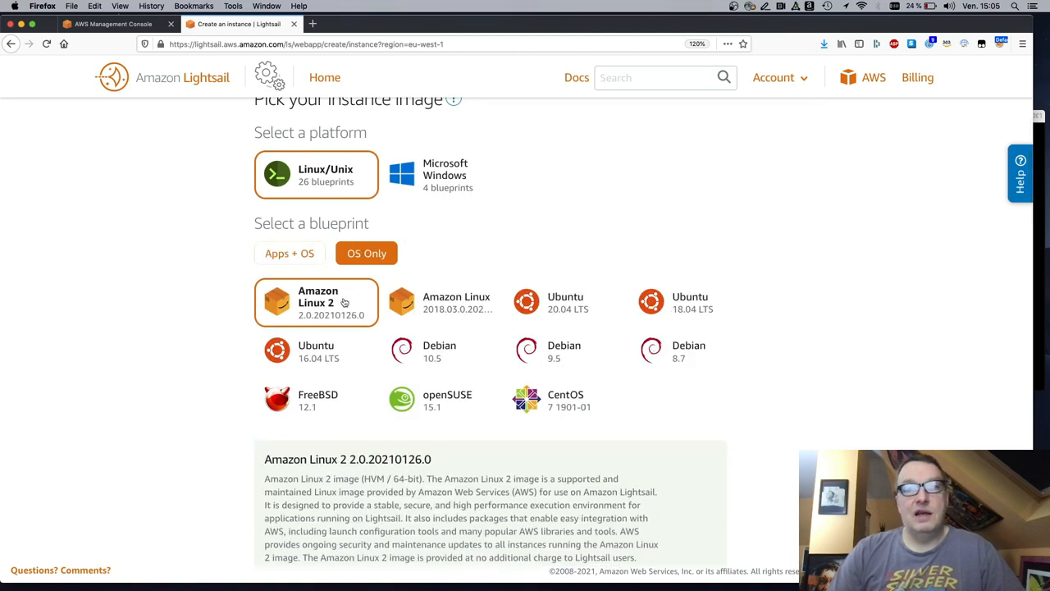
{"action": "scroll", "scroll_direction": "down", "scroll_amount": 3}
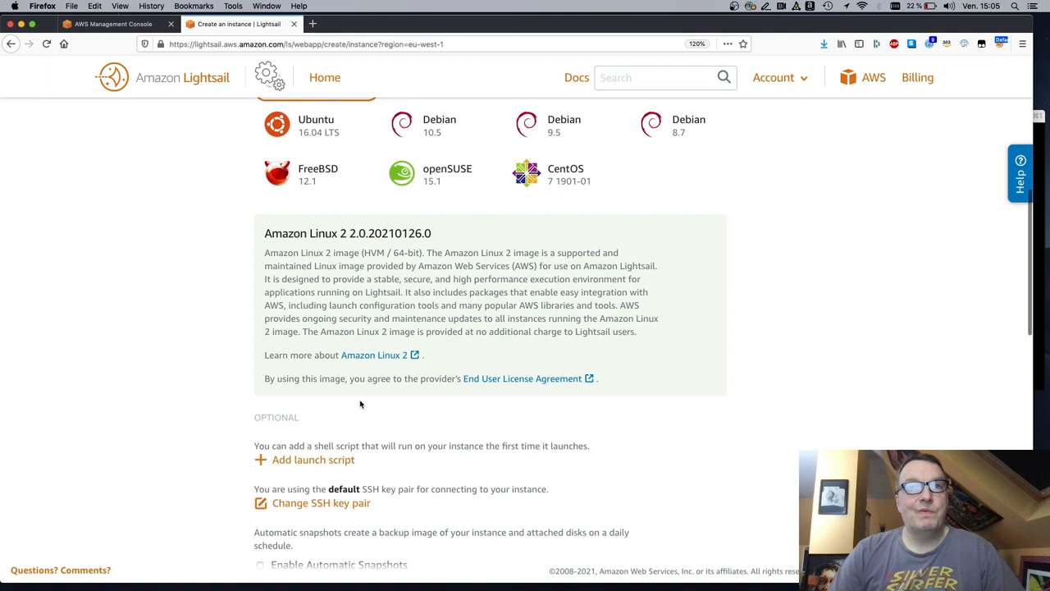
{"action": "scroll", "scroll_direction": "down", "scroll_amount": 3}
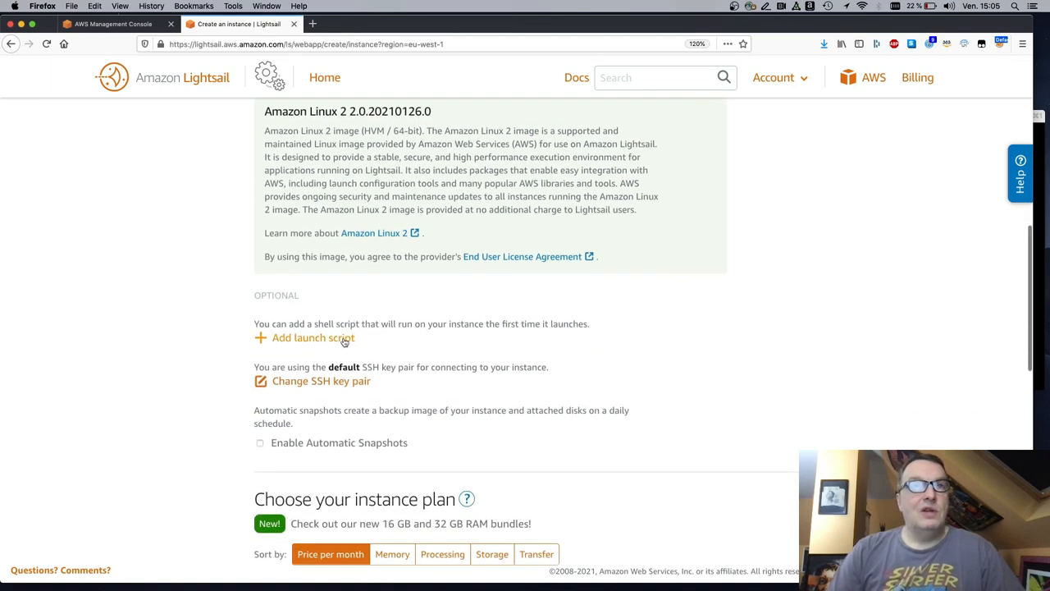
- Add a launch script running yum update and yum install python3-devel gcc-c++ git
{"action": "left_click", "coordinate": [313, 337]}
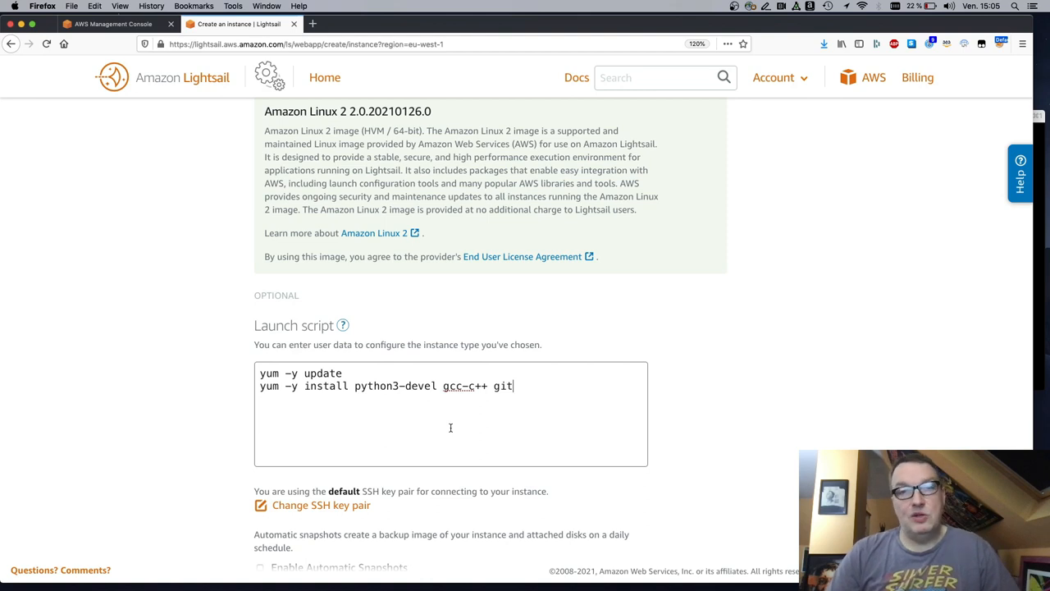
{"action": "scroll", "scroll_direction": "down", "scroll_amount": 3}
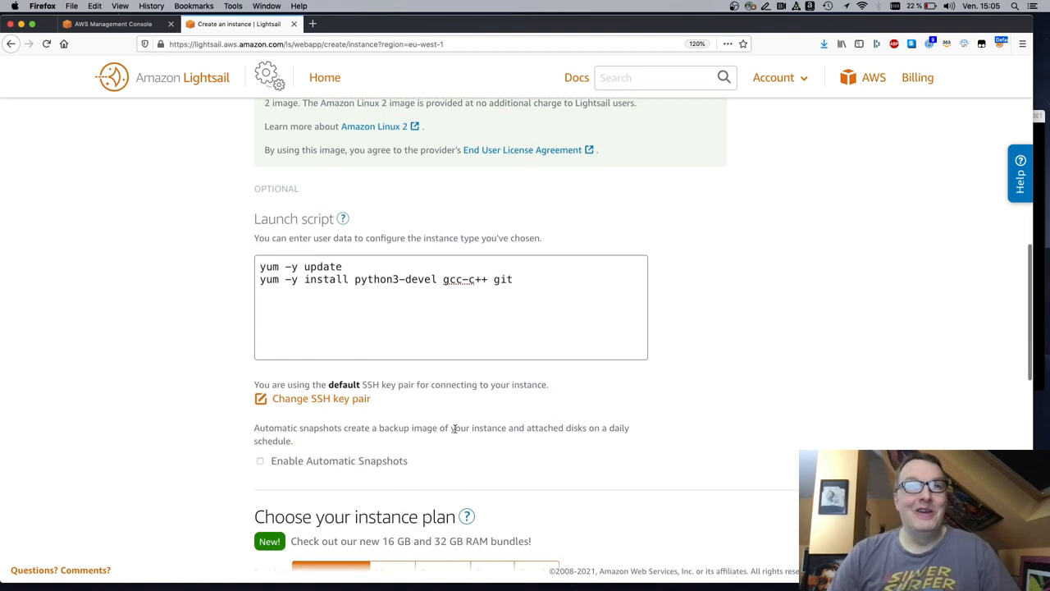
{"action": "scroll", "scroll_direction": "down", "scroll_amount": 3}
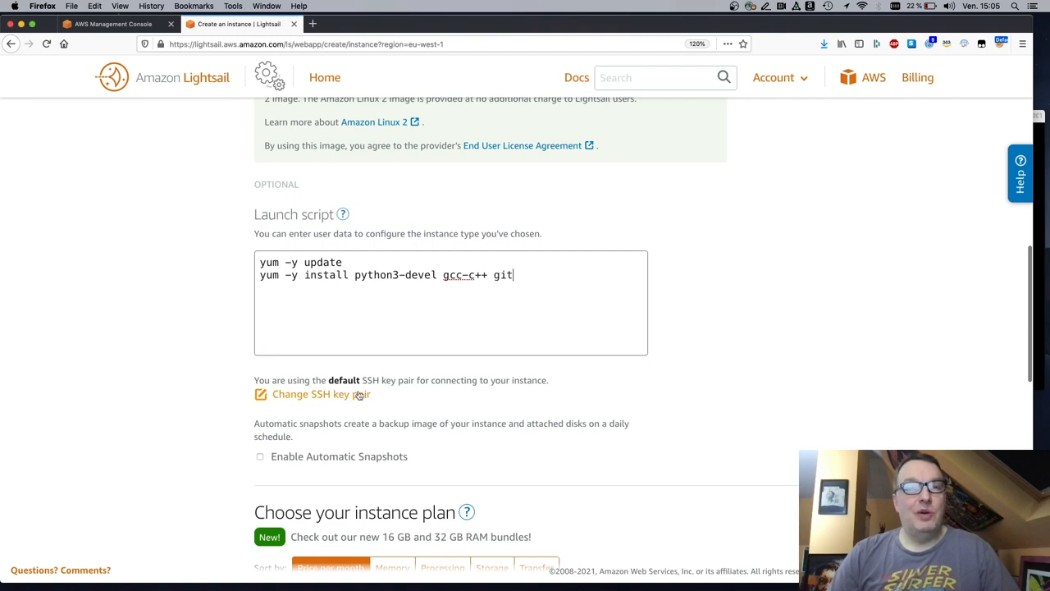
- Create a new SSH key pair named jupyter-demo in the instance's region
{"action": "left_click", "coordinate": [319, 393]}
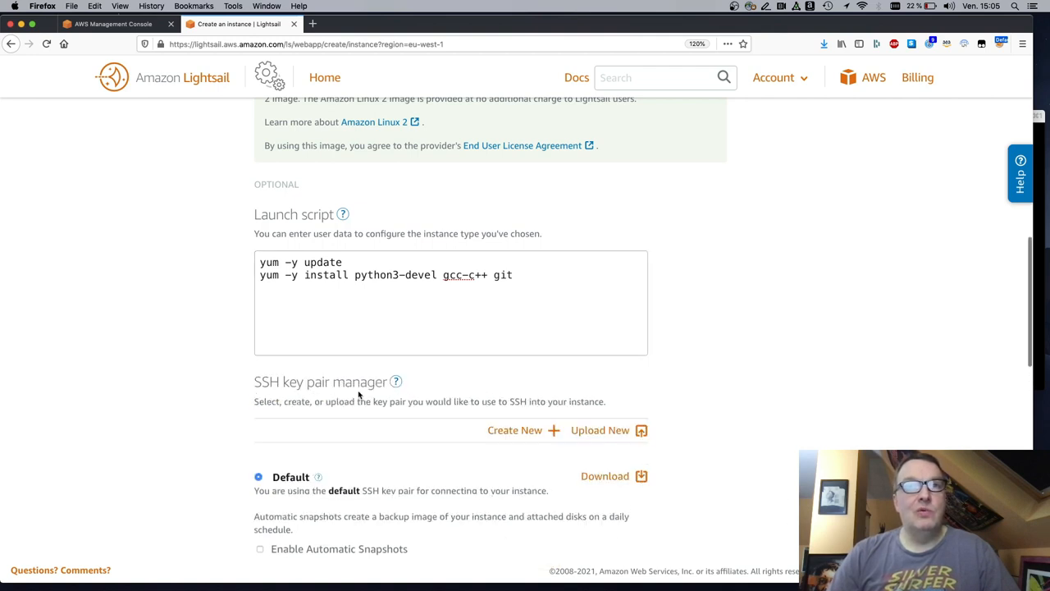
{"action": "left_click", "coordinate": [514, 430]}
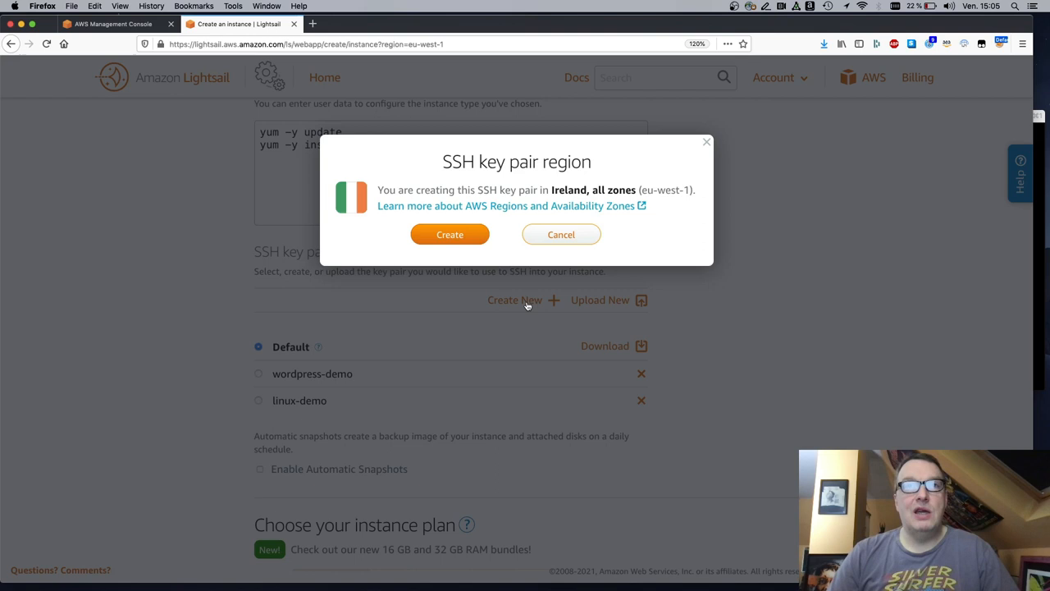
{"action": "left_click", "coordinate": [450, 234]}
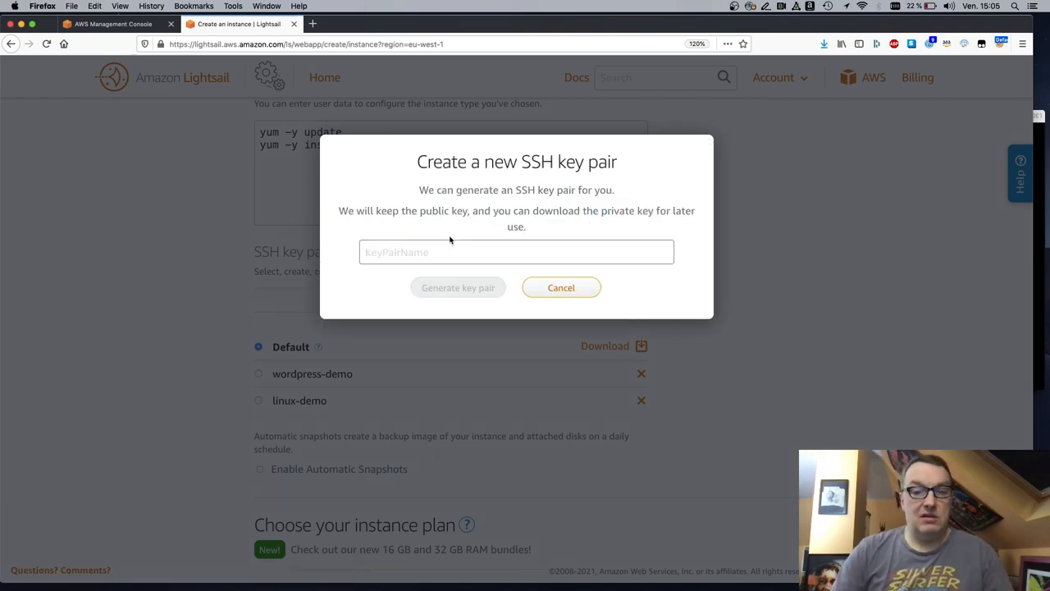
{"action": "type", "text": "jupyter-d"}
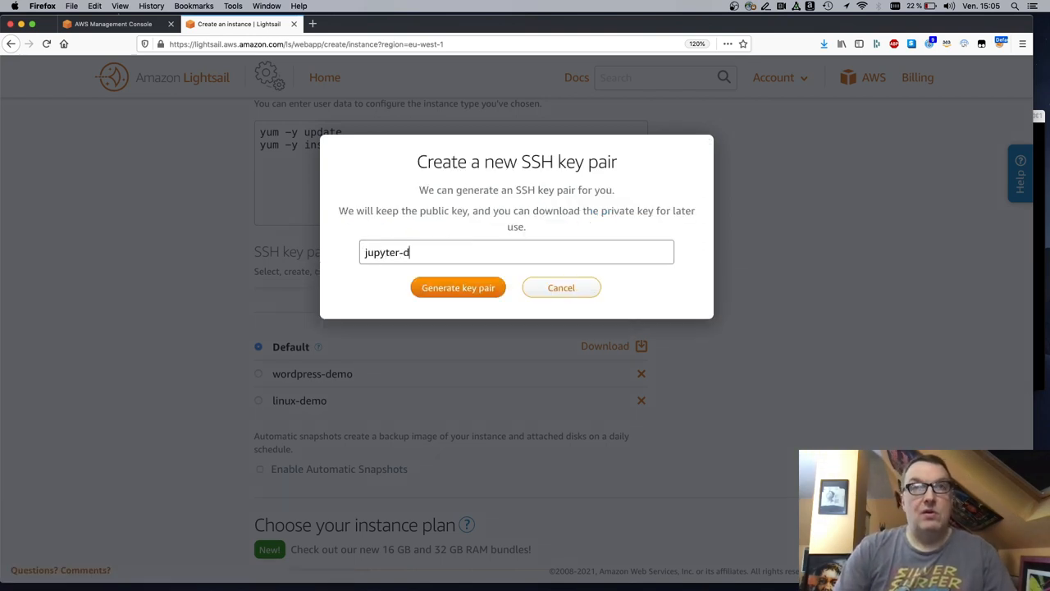
{"action": "left_click", "coordinate": [458, 287]}
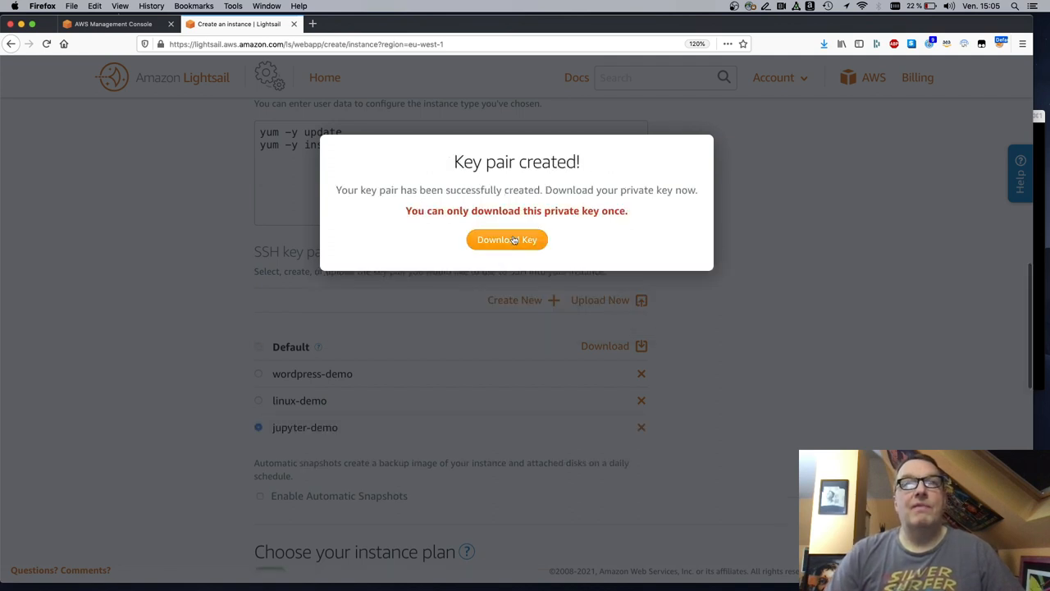
- Download the jupyter-demo private key and save the file
{"action": "left_click", "coordinate": [506, 239]}
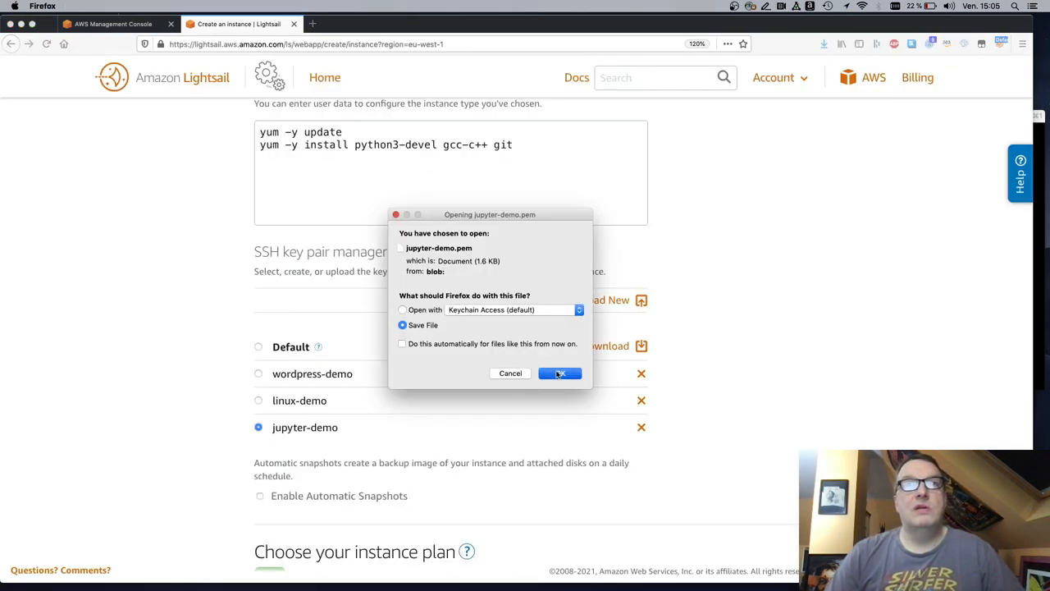
{"action": "left_click", "coordinate": [559, 373]}
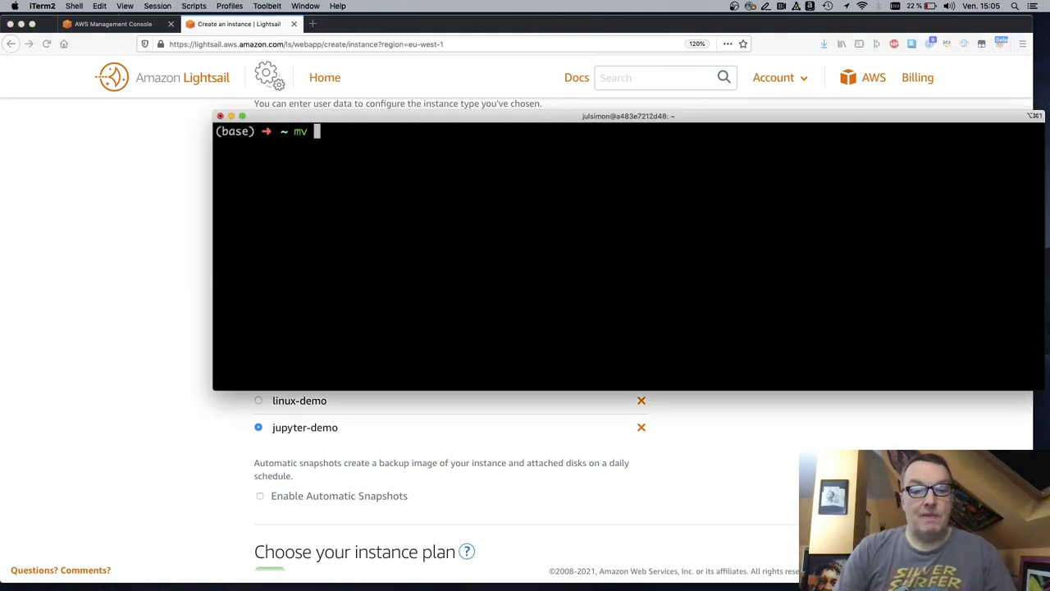
- Move ~/Downloads/jupyter-demo.pem into ~/.ssh, confirming the overwrite
{"action": "type", "text": "~"}
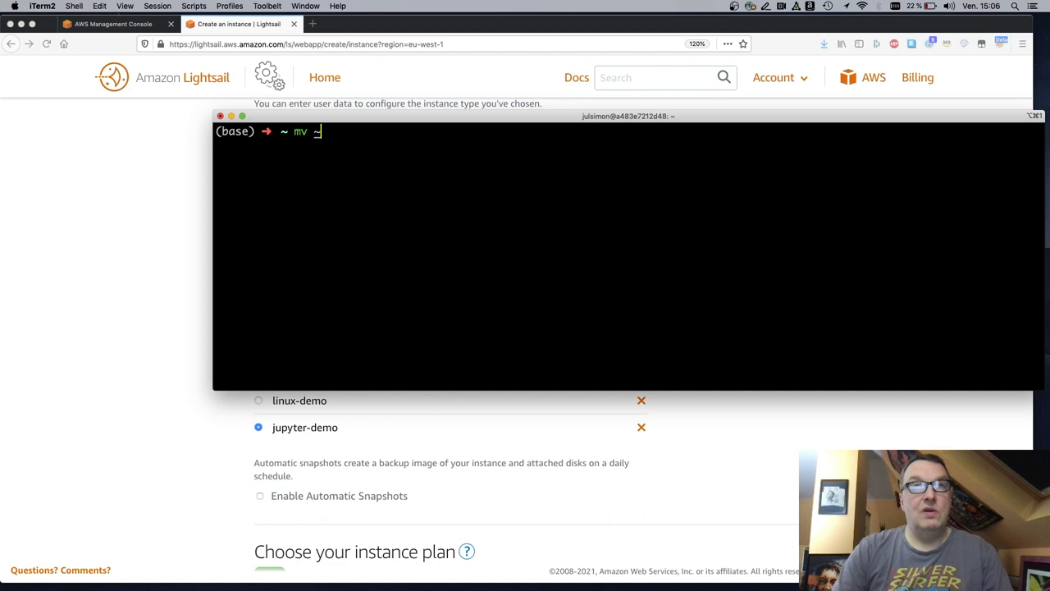
{"action": "type", "text": "~/Downloads/"}
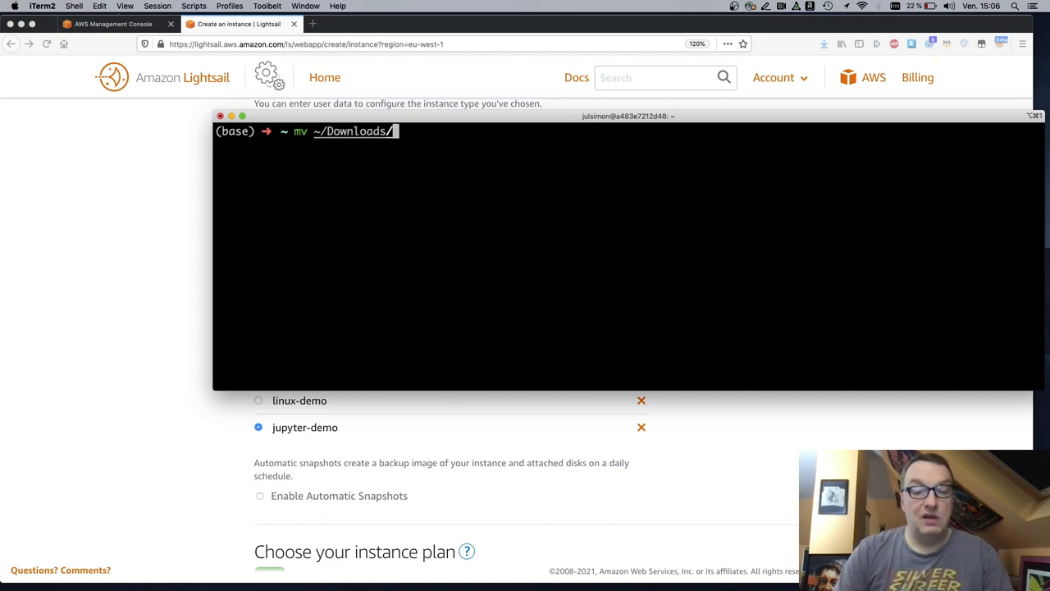
{"action": "type", "text": "jupy"}
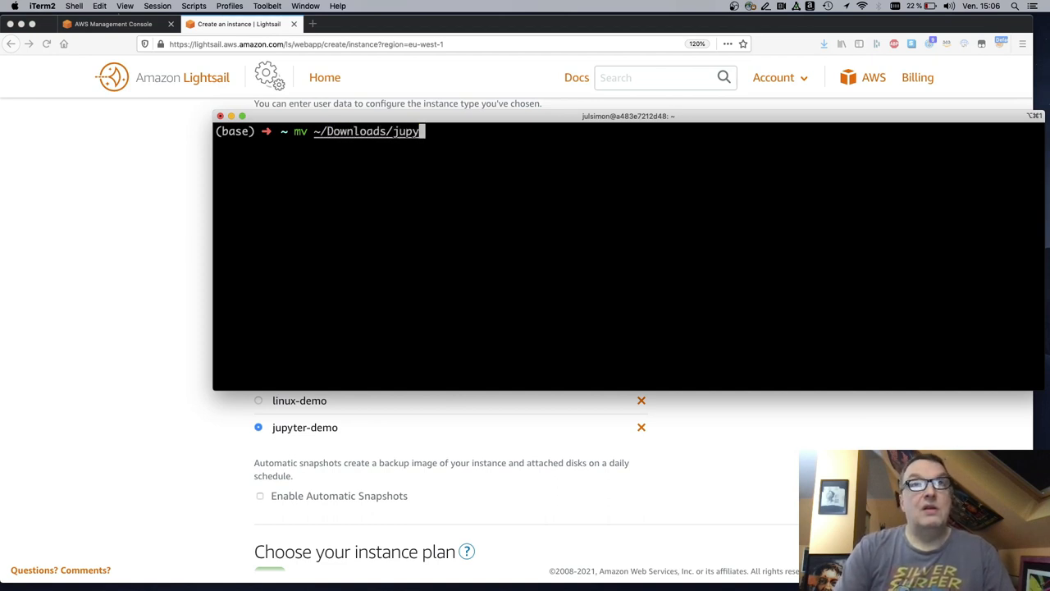
{"action": "type", "text": "ter-demo.pem ~"}
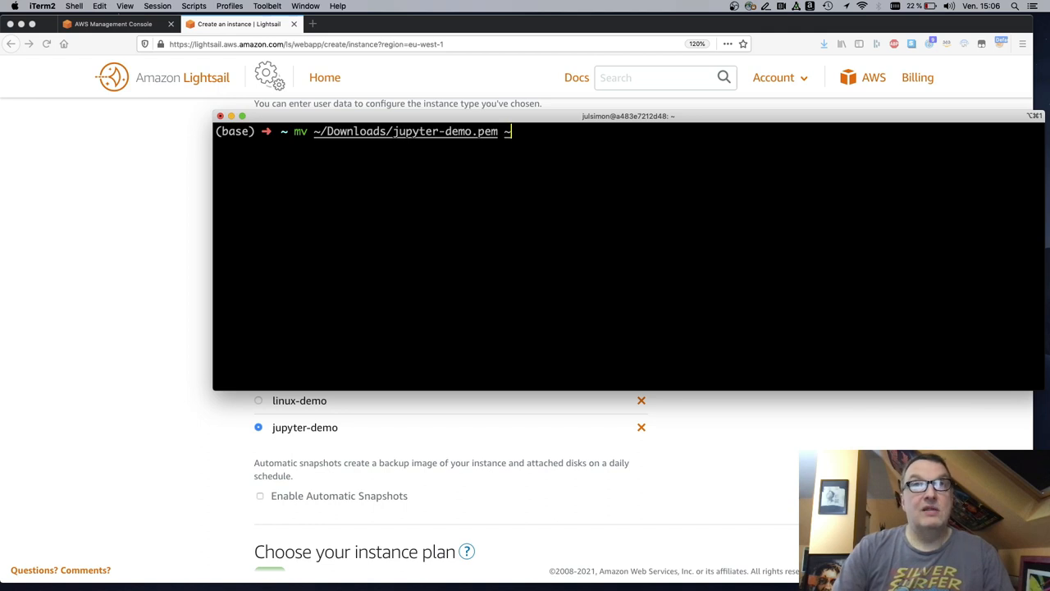
{"action": "type", "text": "/.ssh"}
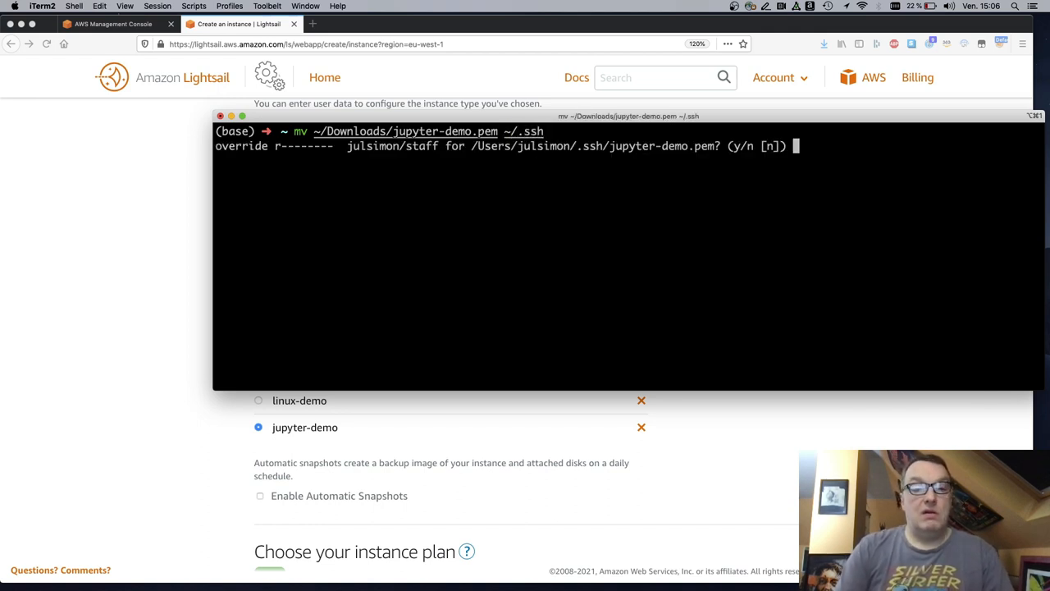
{"action": "type", "text": "y"}
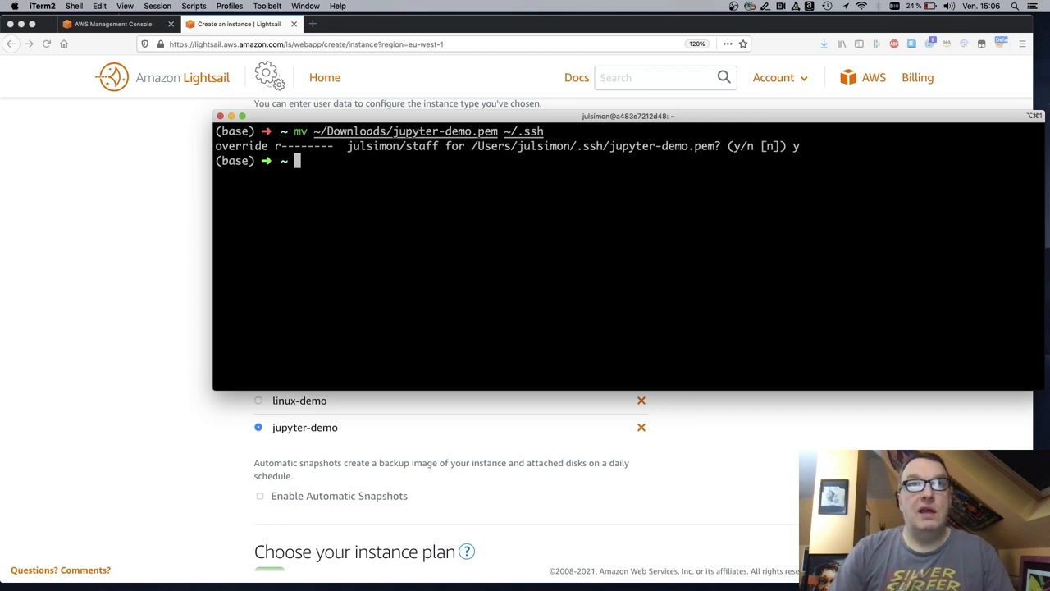
- Restrict /Users/julsimon/.ssh/jupyter-demo.pem to owner read-only with chmod 400
{"action": "type", "text": "chmod 4"}
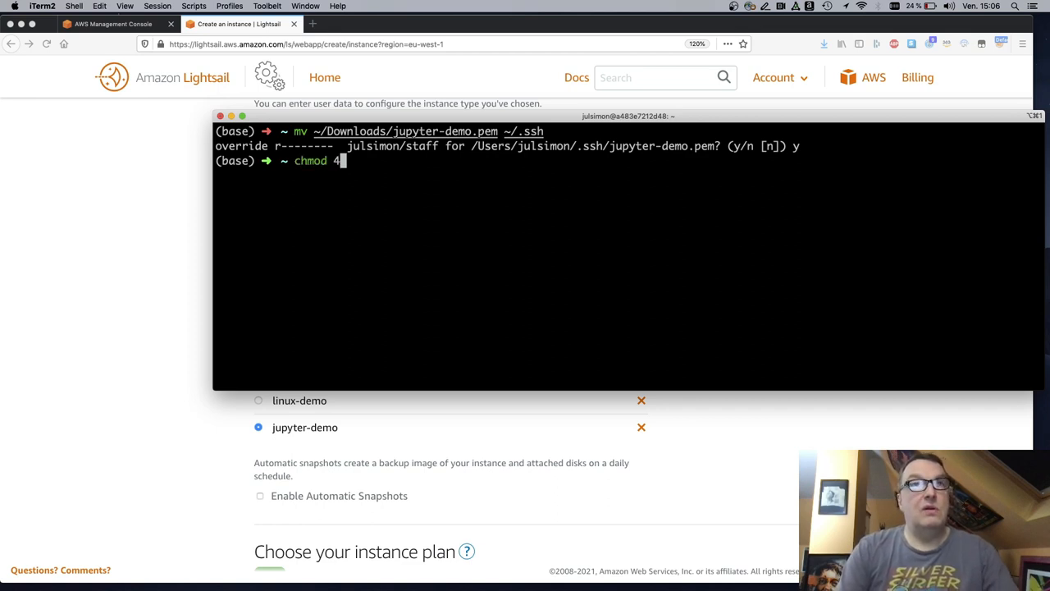
{"action": "type", "text": "00"}
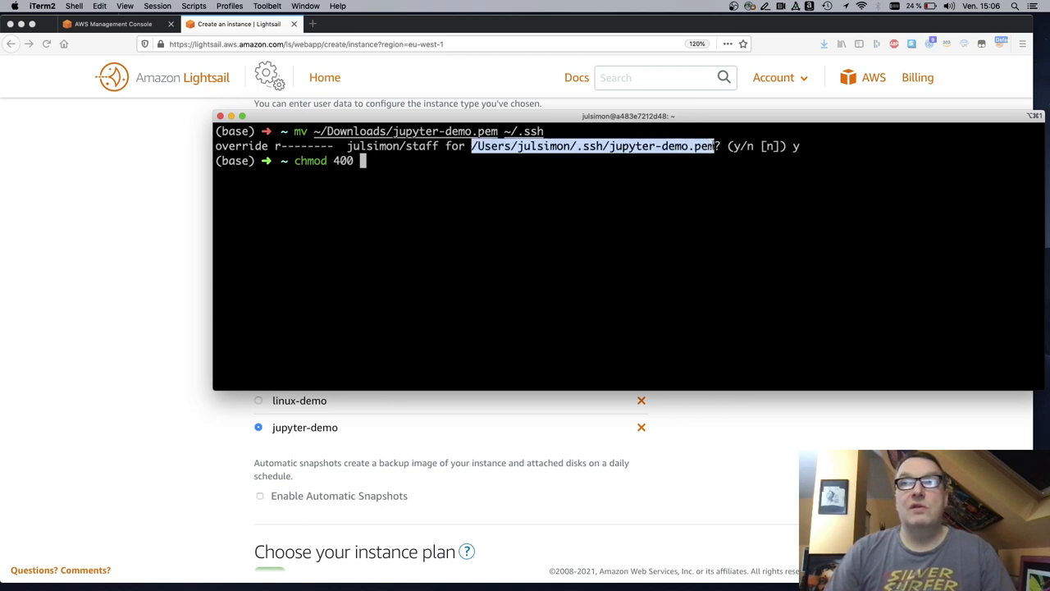
{"action": "type", "text": "/Users/julsimon/.ssh/jupyter-demo.pem"}
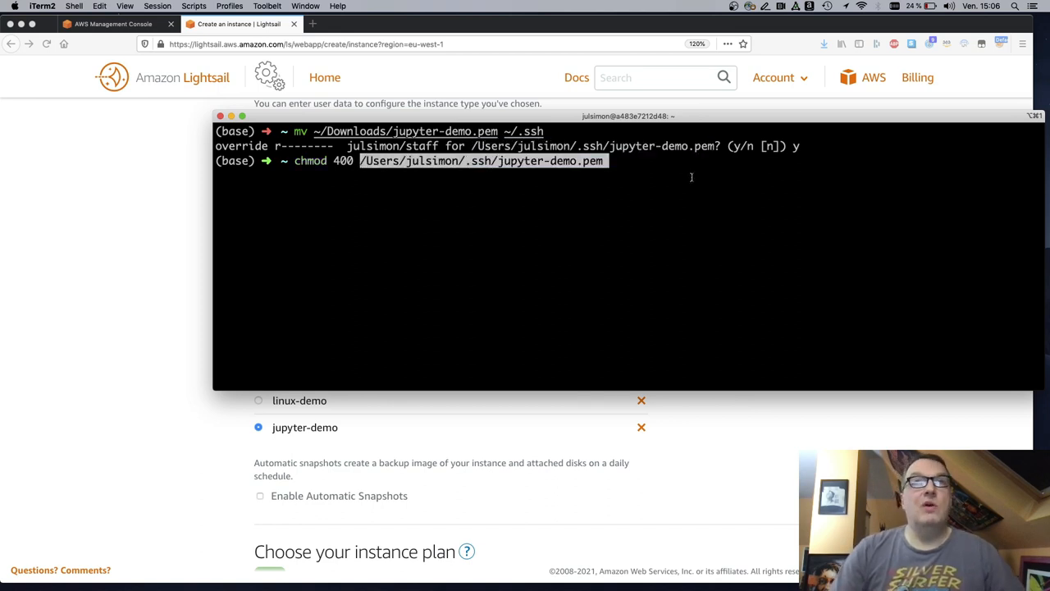
{"action": "key", "text": "Return"}
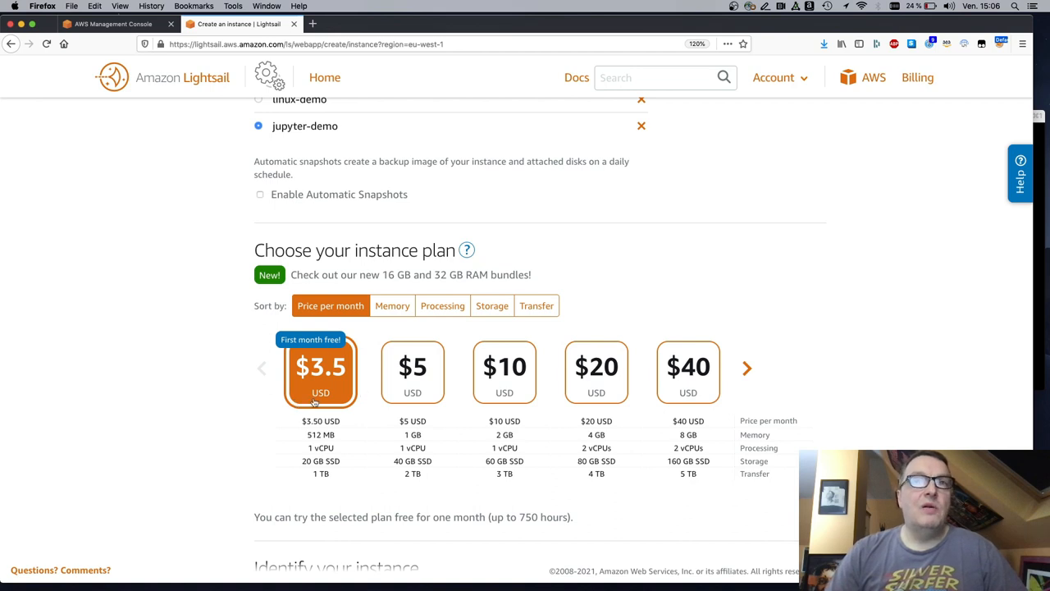
{"action": "left_click", "coordinate": [442, 305]}
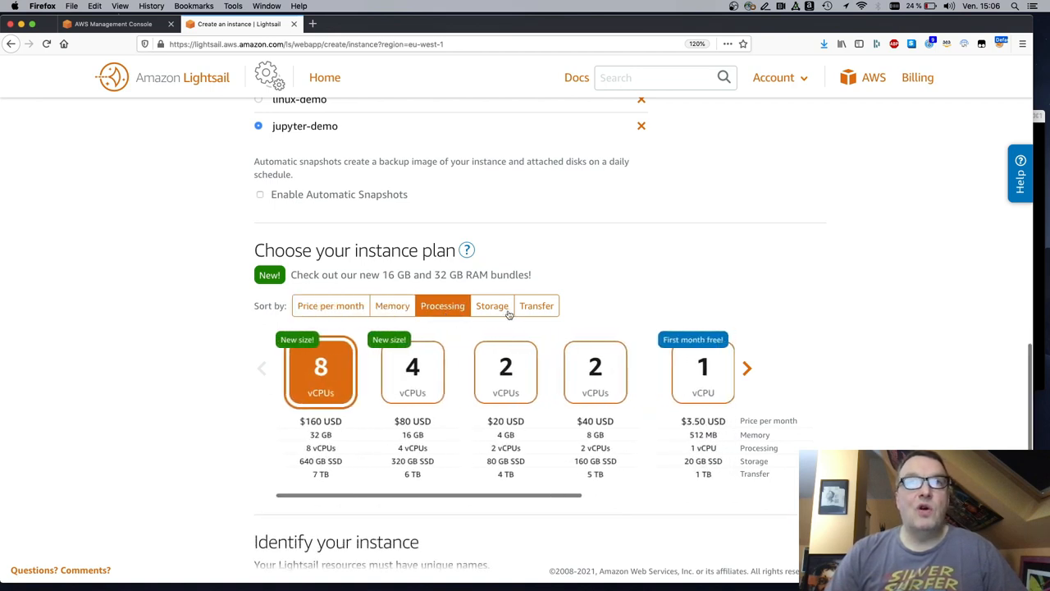
{"action": "left_click", "coordinate": [330, 306]}
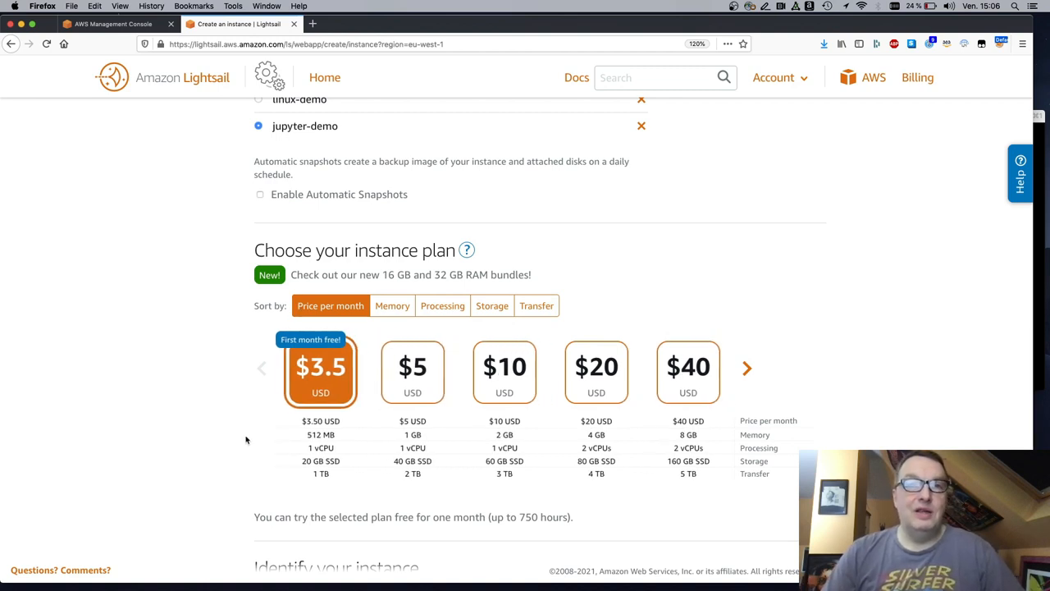
{"action": "mouse_move", "coordinate": [259, 484]}
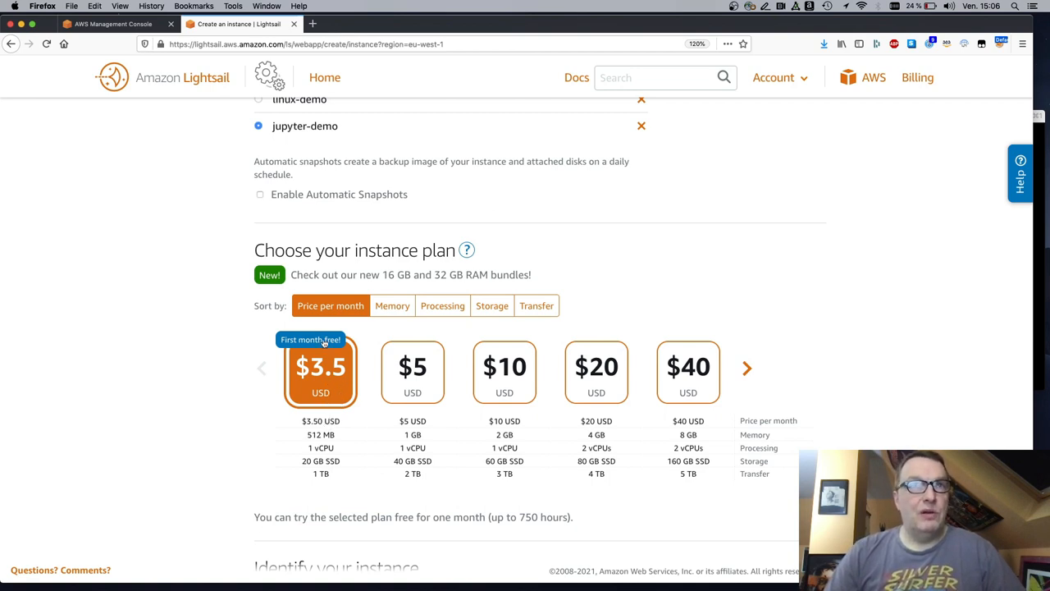
{"action": "mouse_move", "coordinate": [328, 441]}
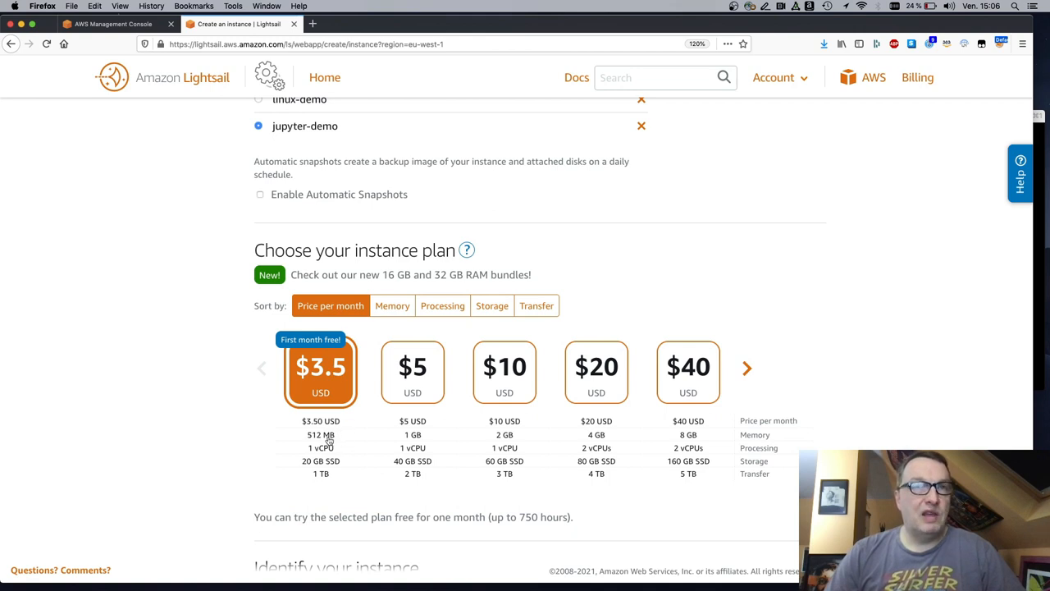
{"action": "mouse_move", "coordinate": [336, 440]}
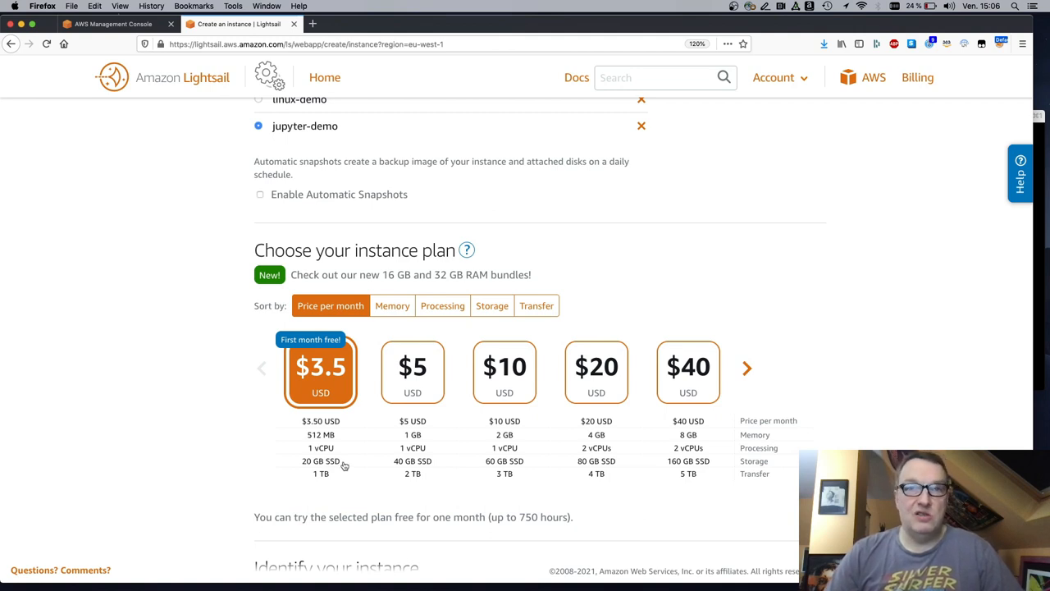
{"action": "mouse_move", "coordinate": [345, 479]}
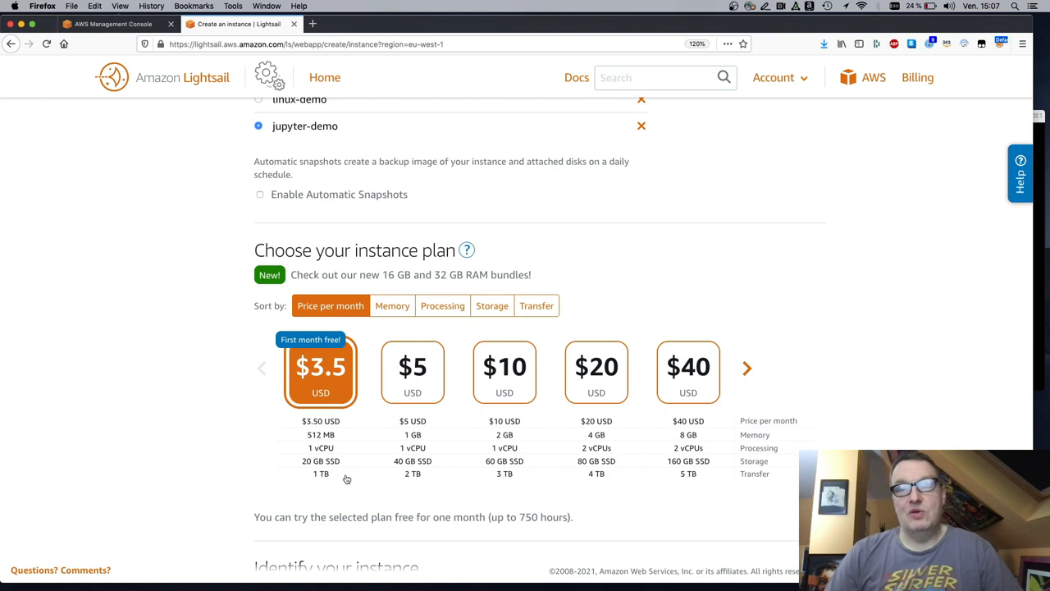
{"action": "mouse_move", "coordinate": [324, 437]}
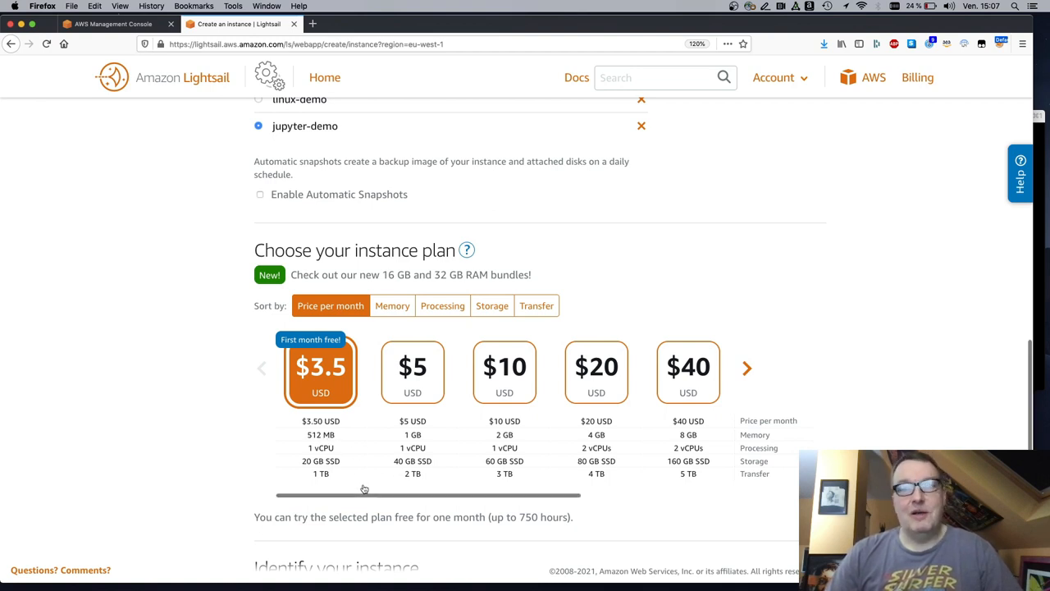
- Name the instance jupyter and create it
{"action": "scroll", "scroll_direction": "down", "scroll_amount": 3}
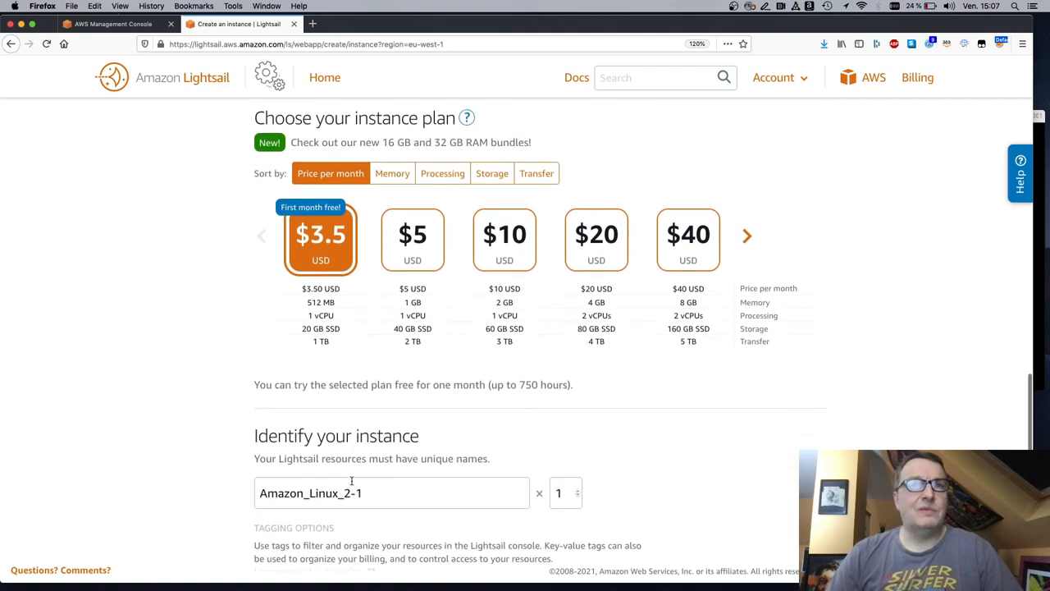
{"action": "triple_click", "coordinate": [391, 492]}
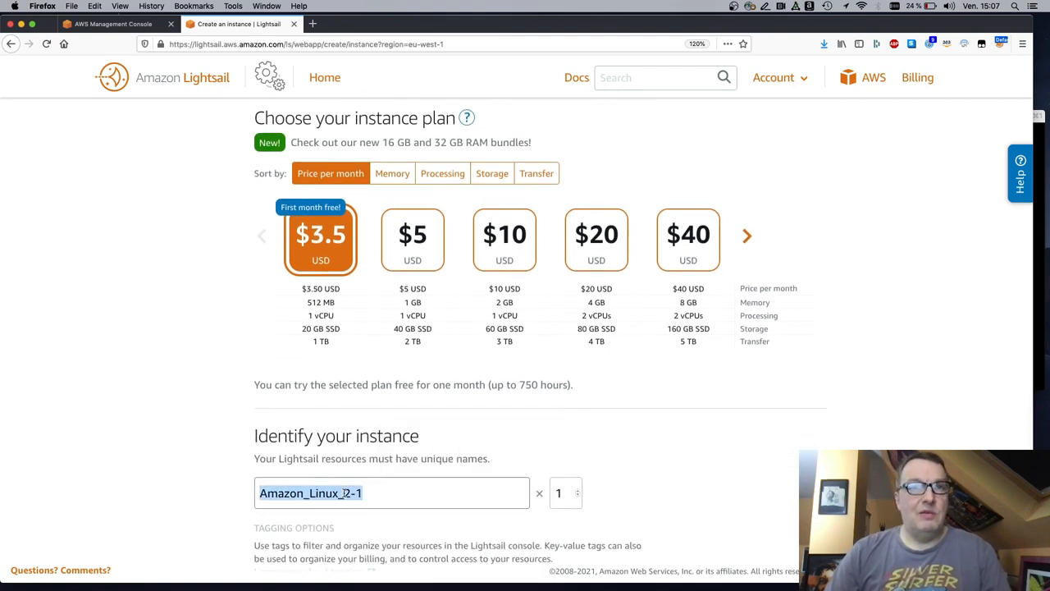
{"action": "type", "text": "jupyter"}
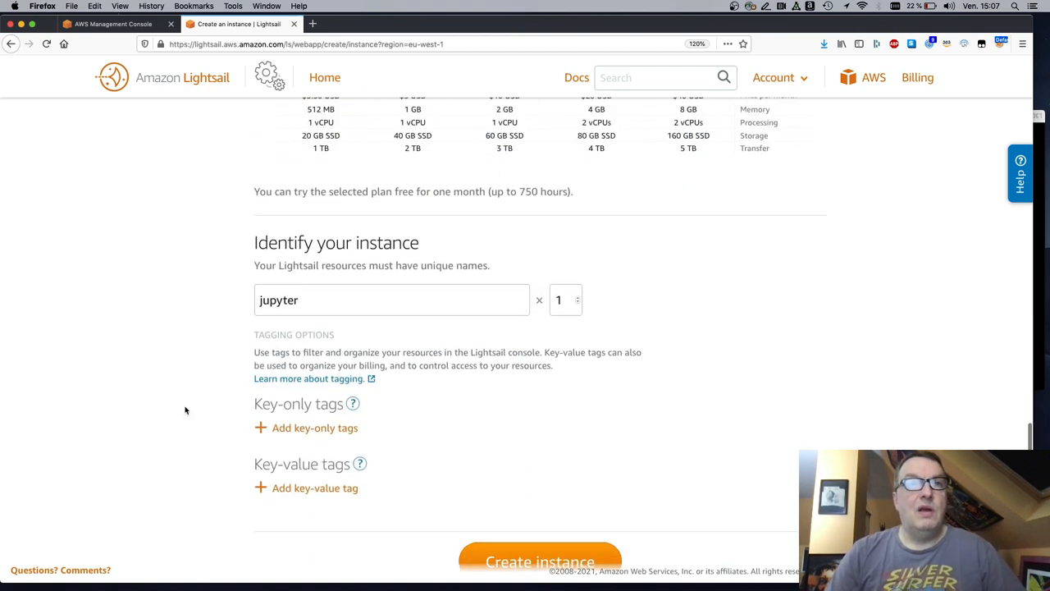
{"action": "scroll", "scroll_direction": "down", "scroll_amount": 3}
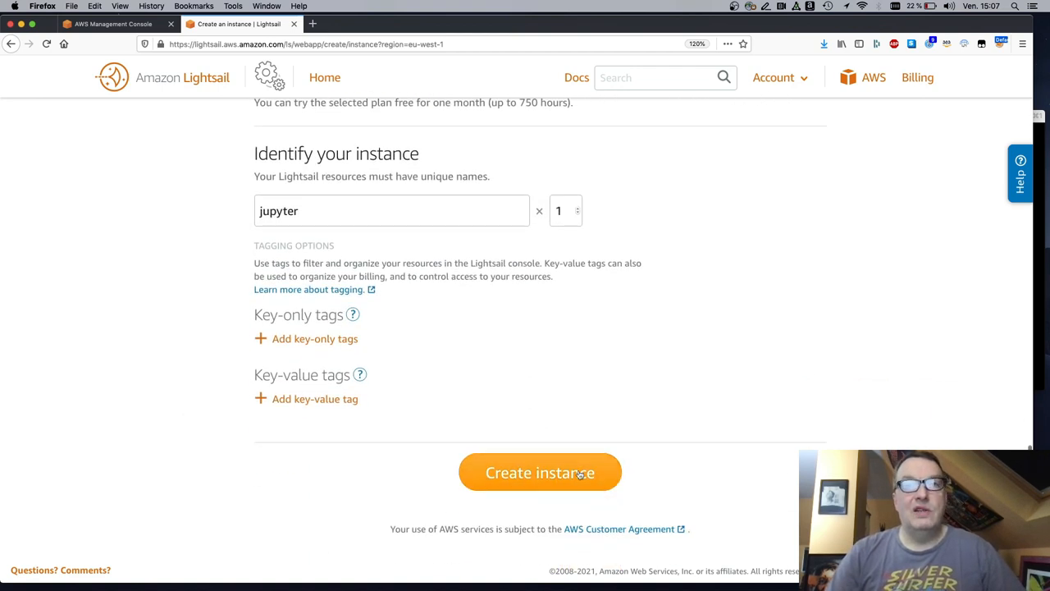
{"action": "left_click", "coordinate": [540, 472]}
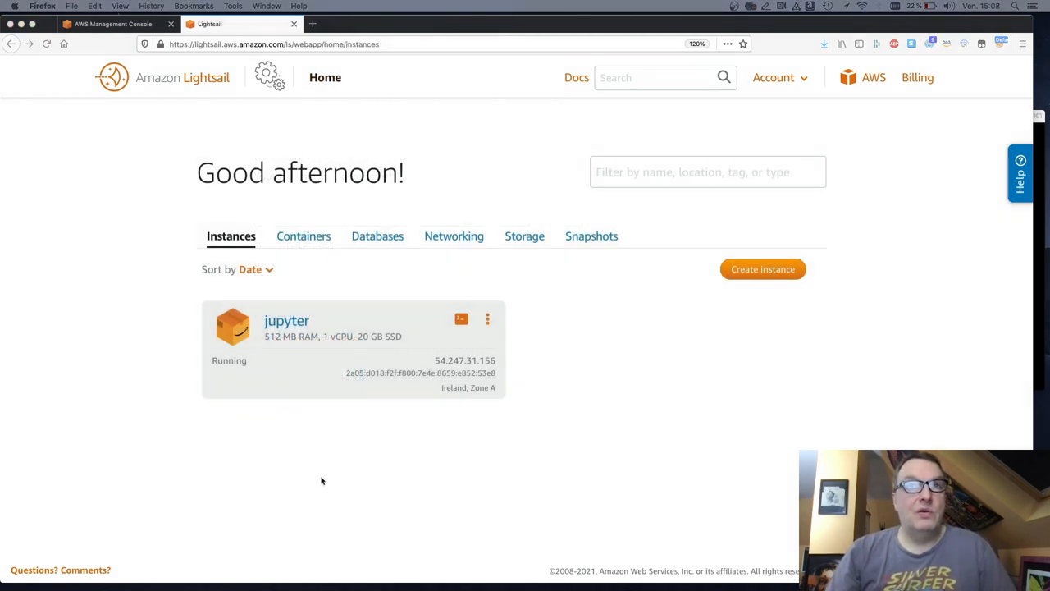
- View the jupyter instance's Connect details with its public IP and ec2-user name
{"action": "left_click", "coordinate": [460, 319]}
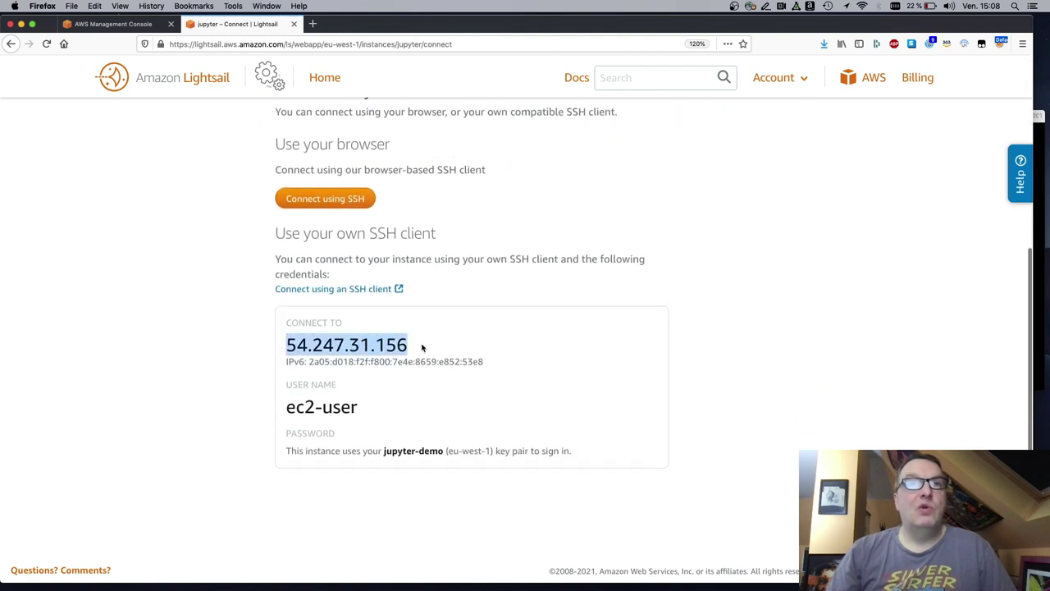
{"action": "mouse_move", "coordinate": [325, 198]}
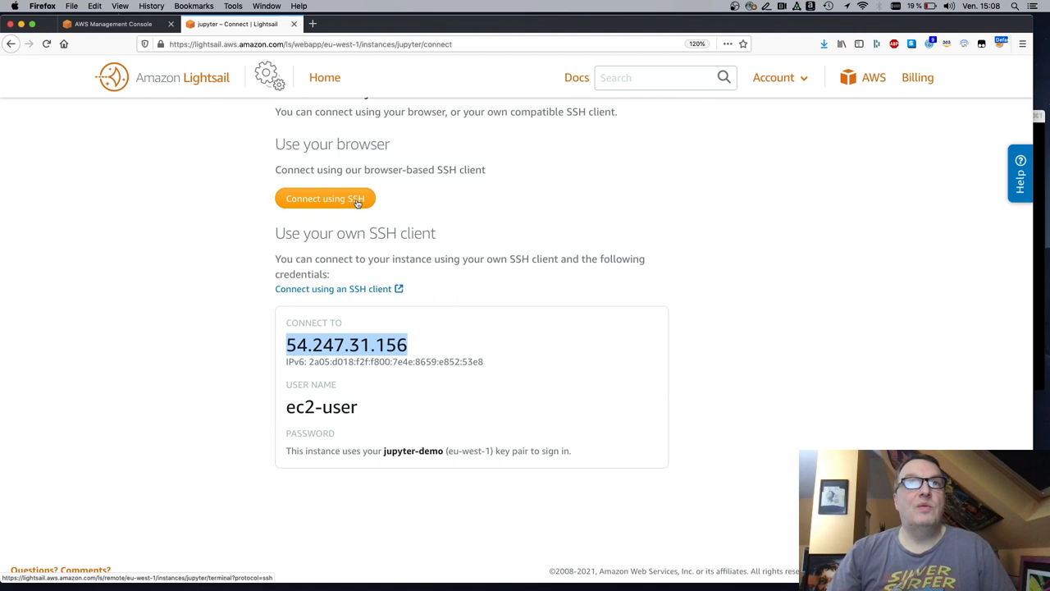
{"action": "left_click", "coordinate": [324, 198]}
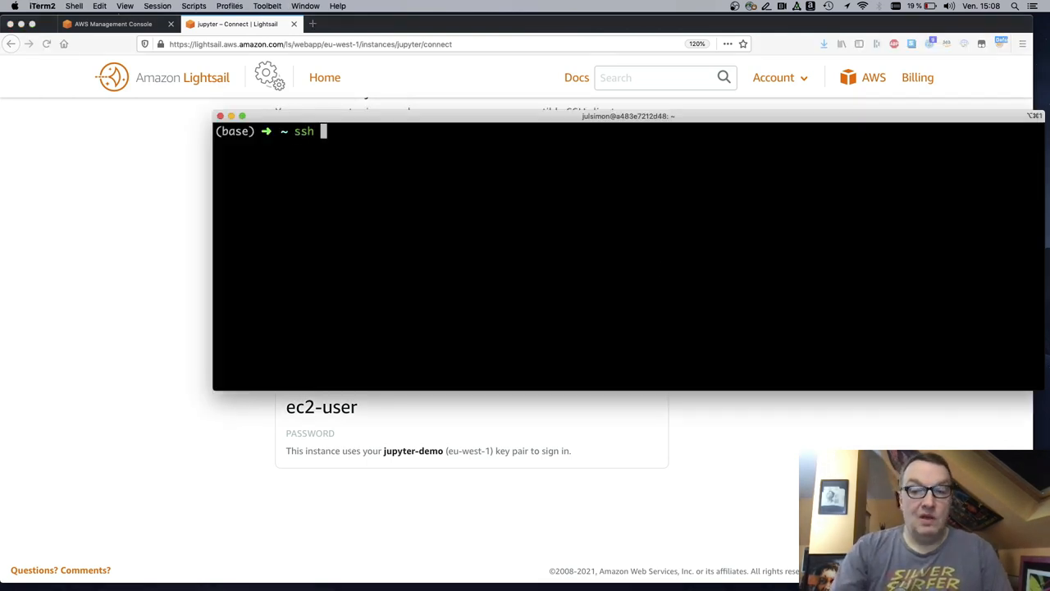
{"action": "type", "text": "-i ~/"}
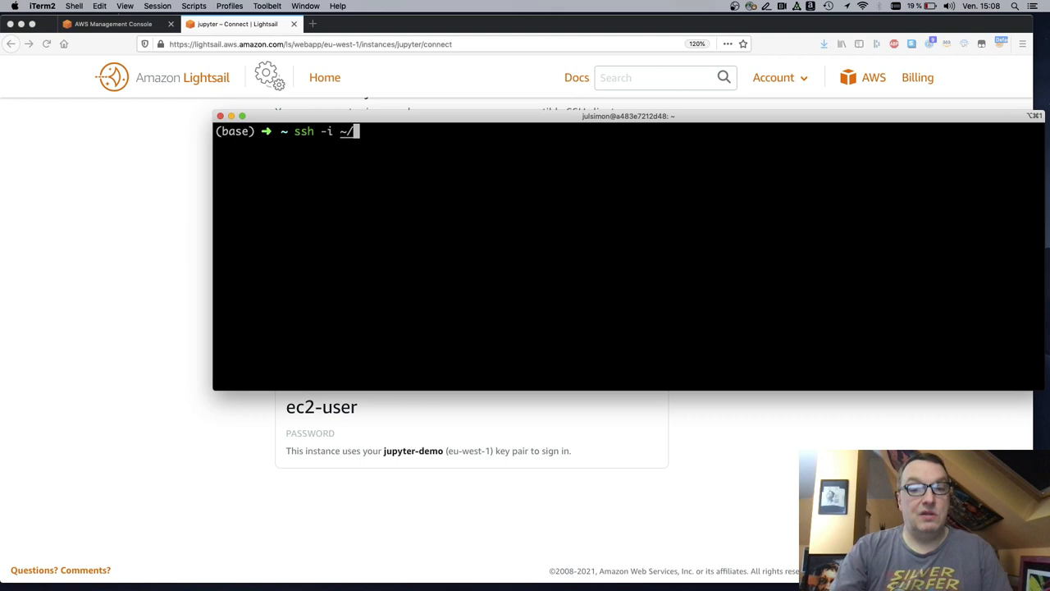
{"action": "type", "text": ".ssh/jupyter-demo.pem"}
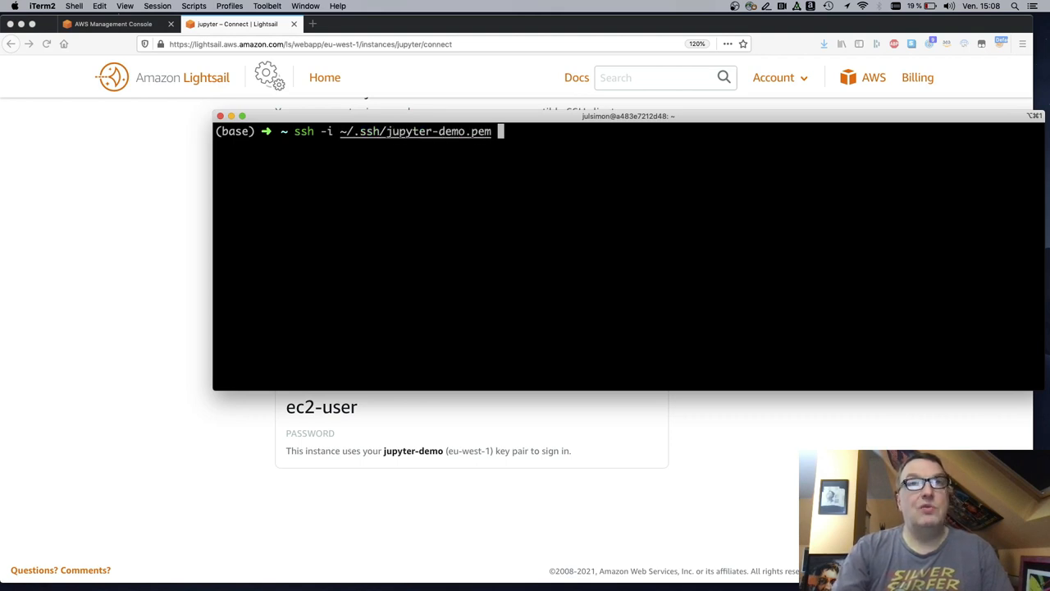
{"action": "type", "text": "ec2-user@54.247.31.156"}
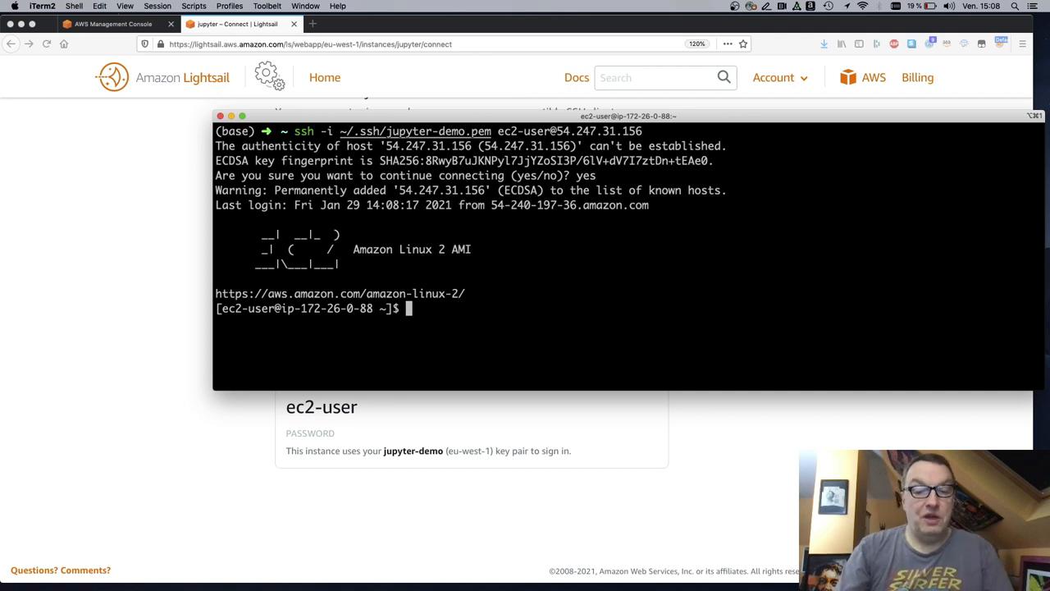
- Check that python3 (3.7.9) runs on the instance, then exit the interpreter
{"action": "type", "text": "python3"}
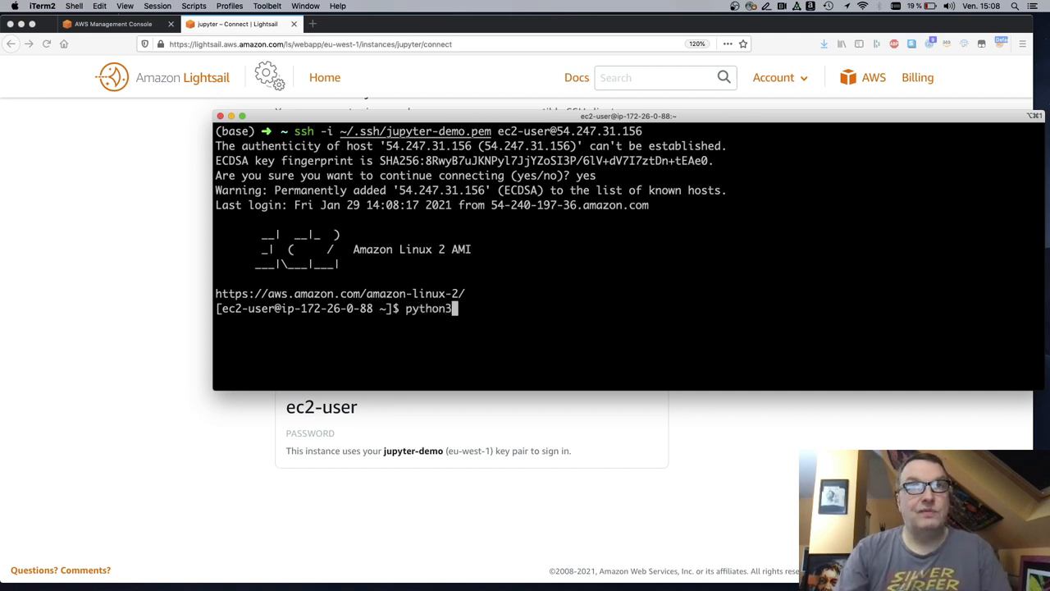
{"action": "type", "text": "exit"}
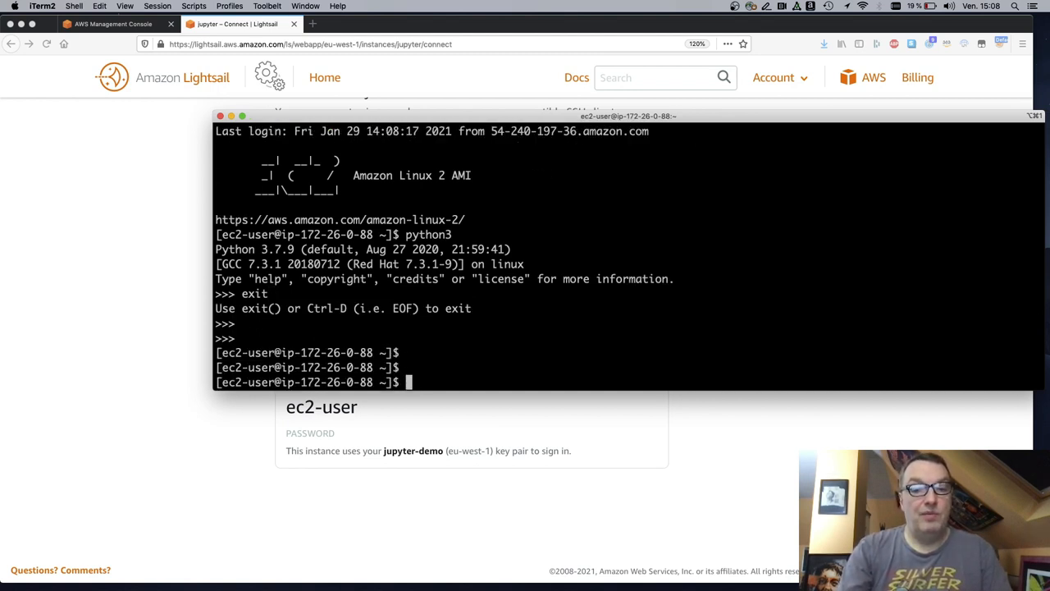
{"action": "key", "text": "Return"}
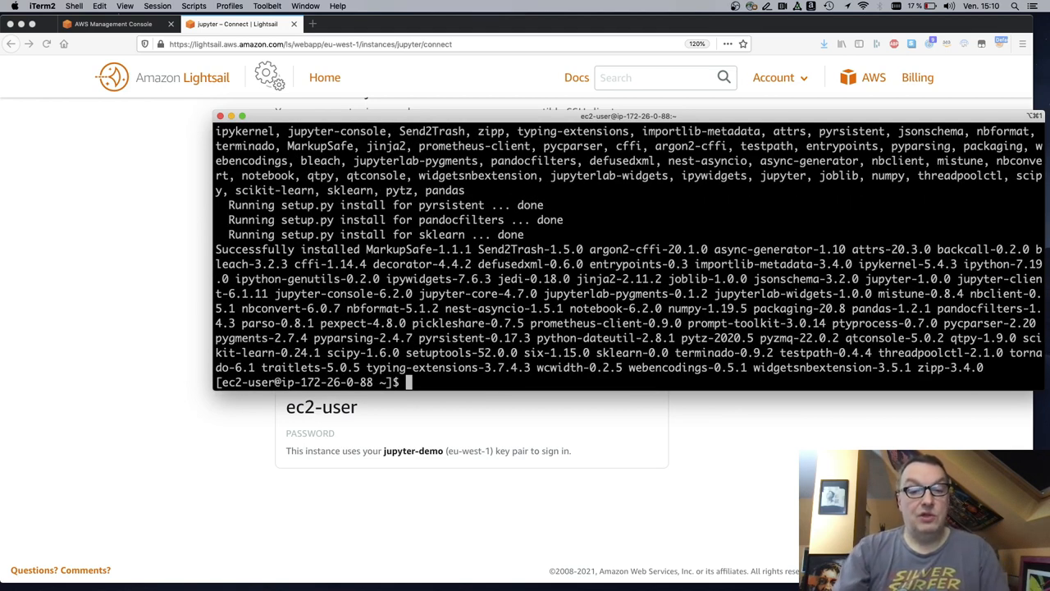
- Run jupyter notebook --ip 0.0.0.0 and note port 8888 in the printed URL
{"action": "type", "text": "jupyter notebook"}
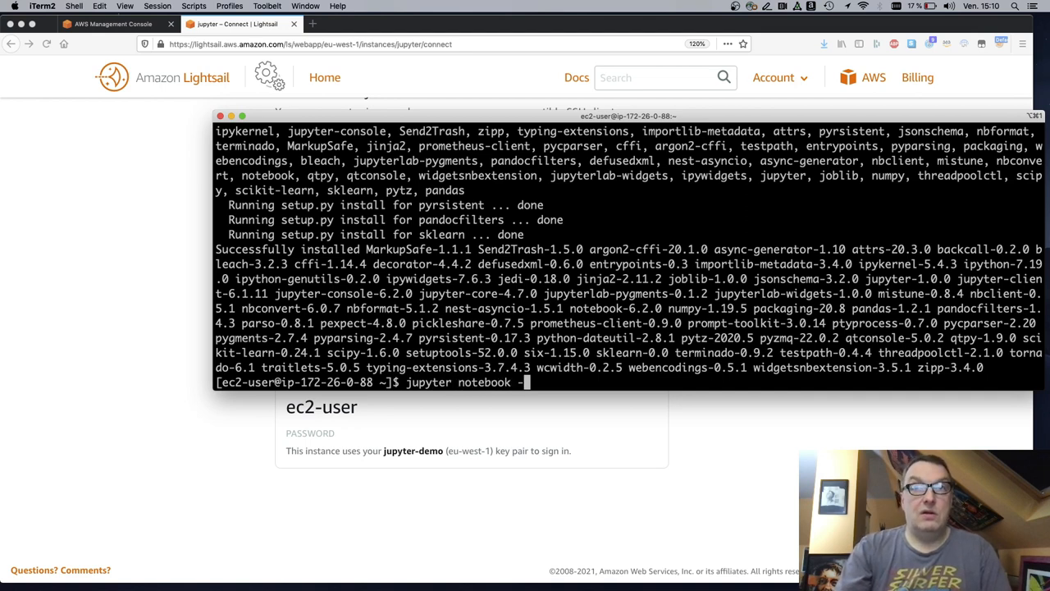
{"action": "type", "text": "-ip 0.0.0.0"}
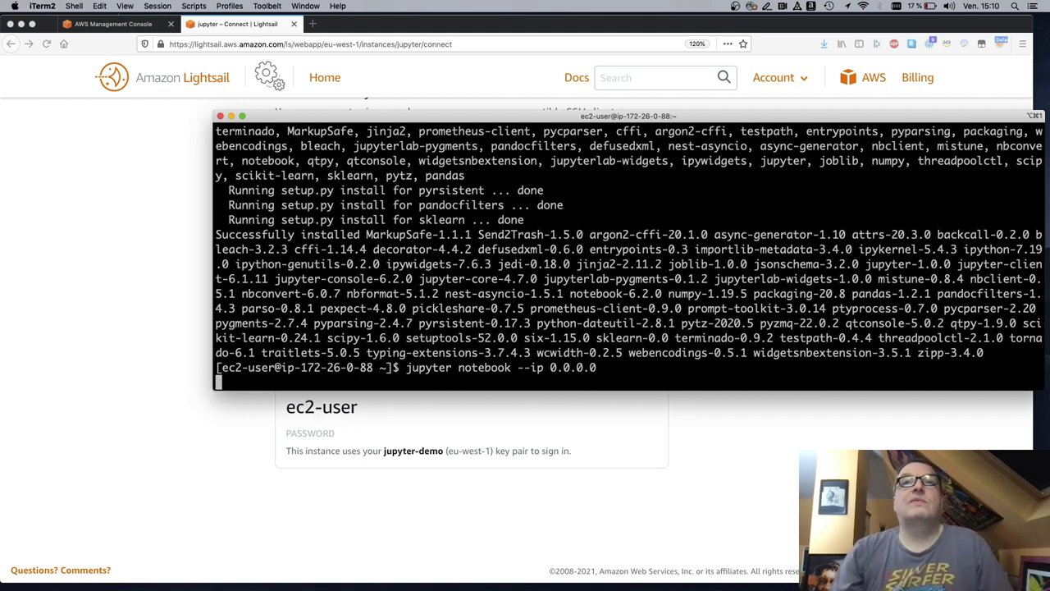
{"action": "key", "text": "Return"}
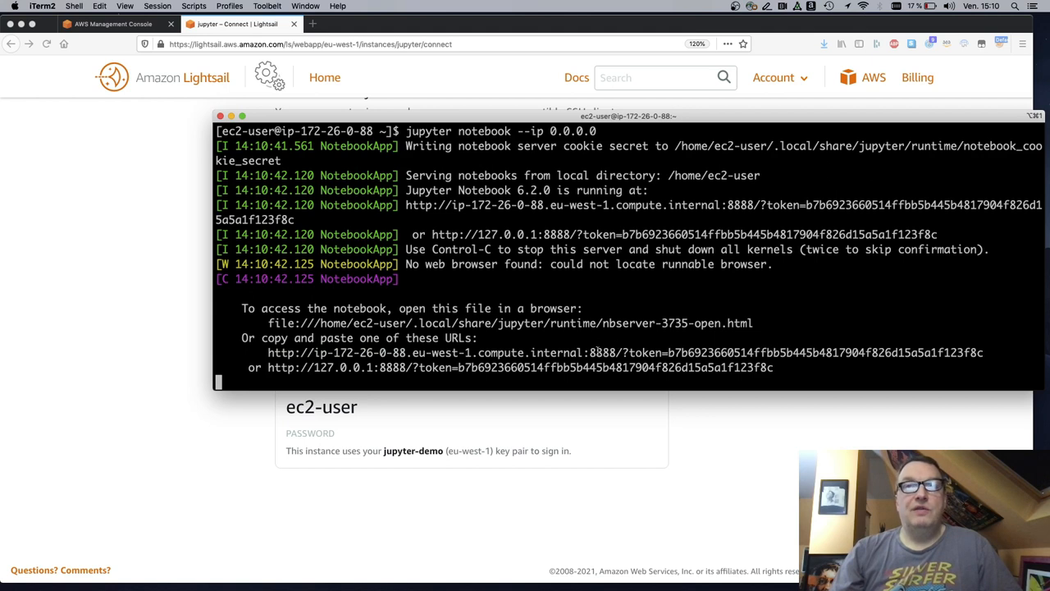
{"action": "double_click", "coordinate": [604, 352]}
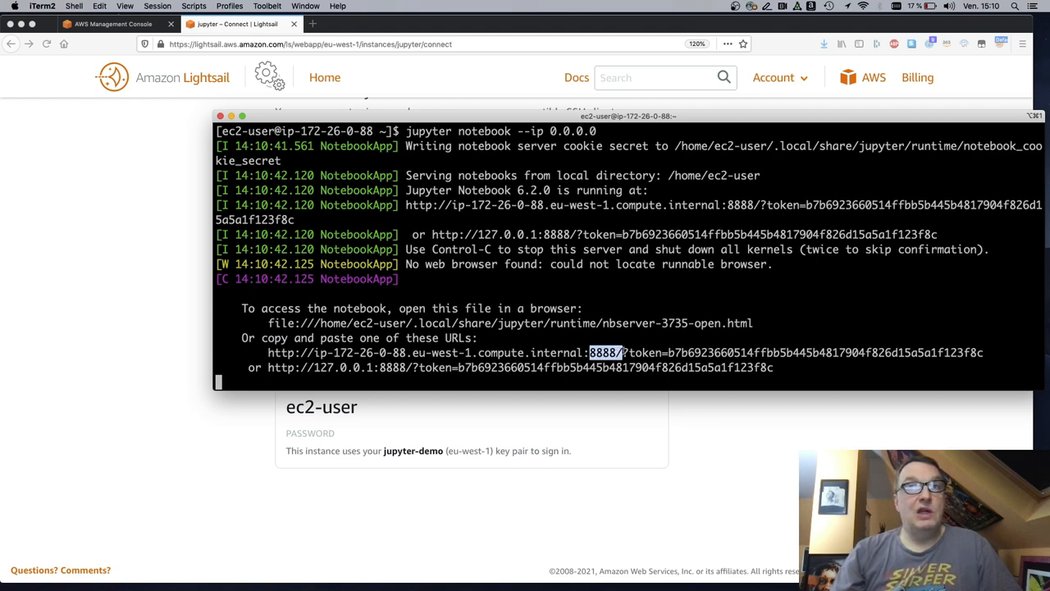
{"action": "mouse_move", "coordinate": [484, 311]}
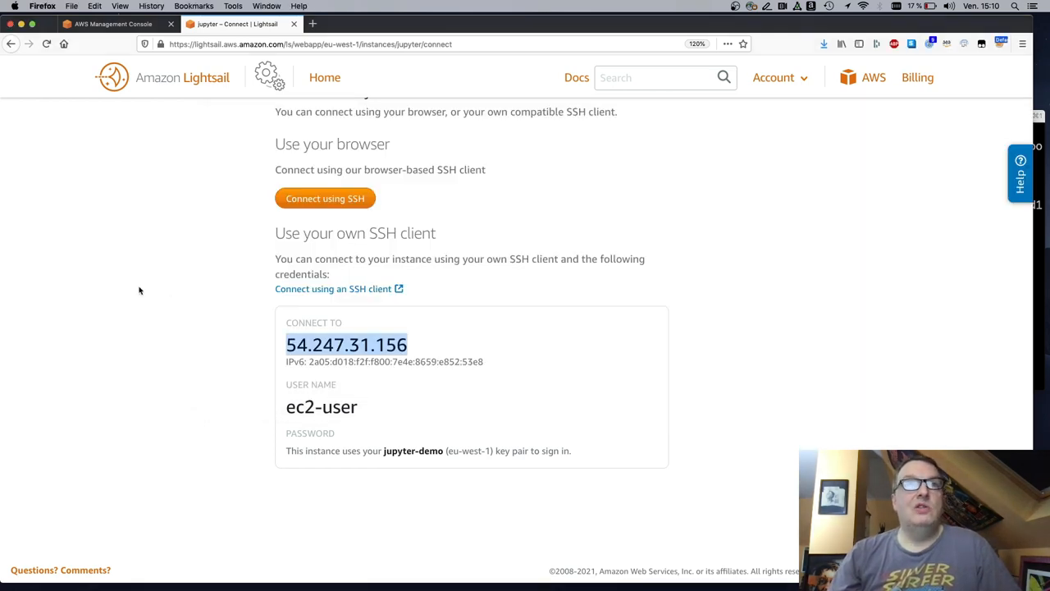
- Go to the instance's Networking IPv4 firewall rules and begin a new rule
{"action": "scroll", "scroll_direction": "up", "scroll_amount": 3}
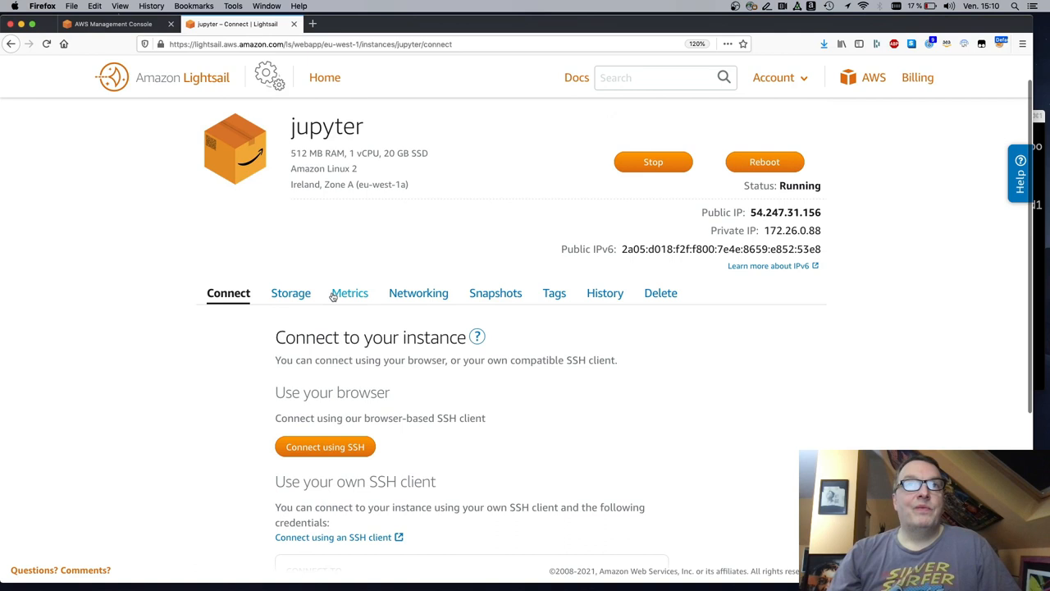
{"action": "left_click", "coordinate": [419, 293]}
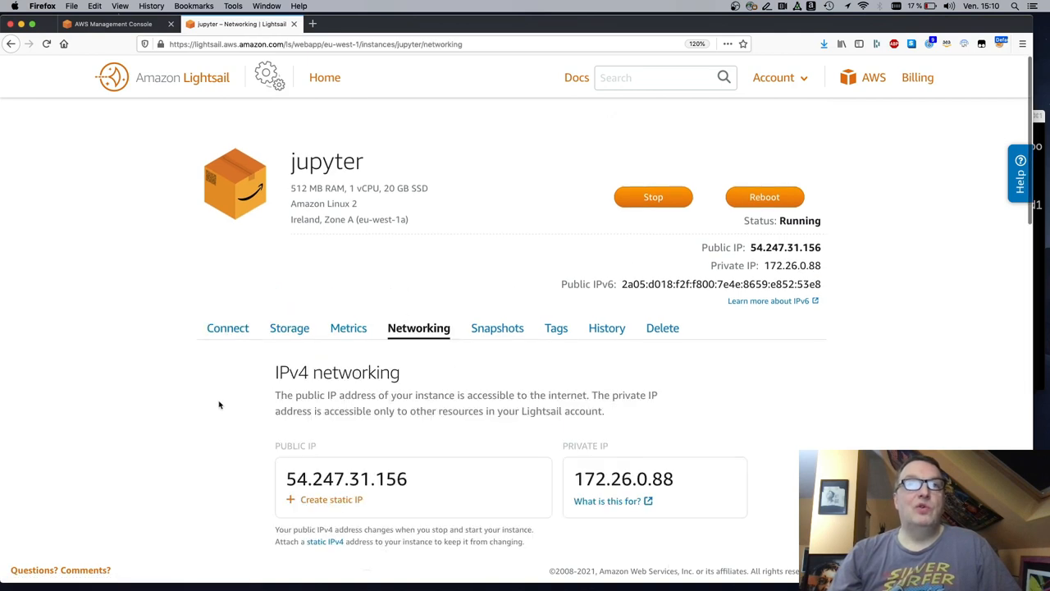
{"action": "scroll", "scroll_direction": "down", "scroll_amount": 3}
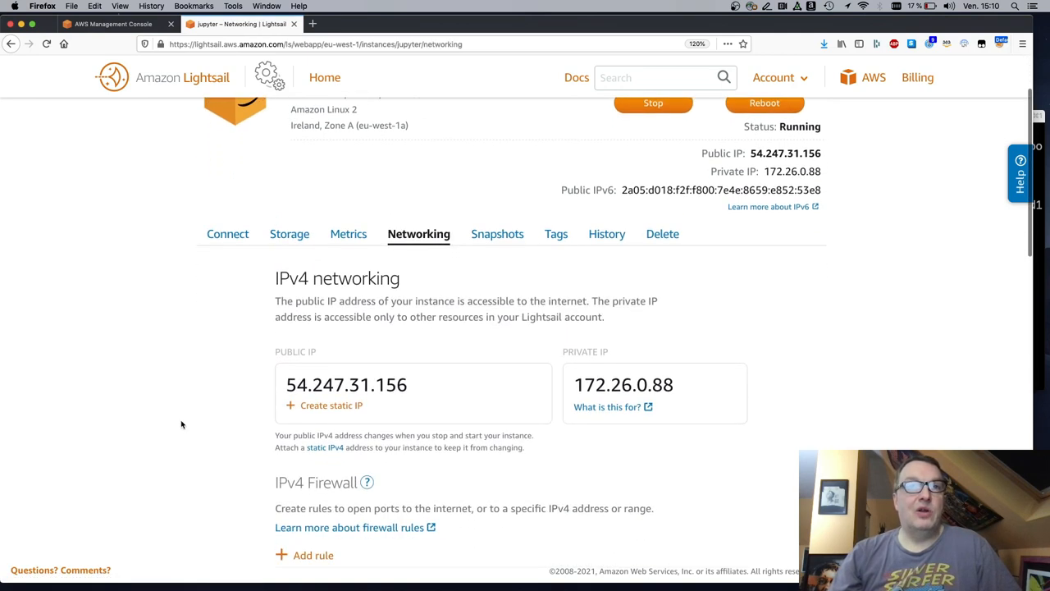
{"action": "scroll", "scroll_direction": "down", "scroll_amount": 3}
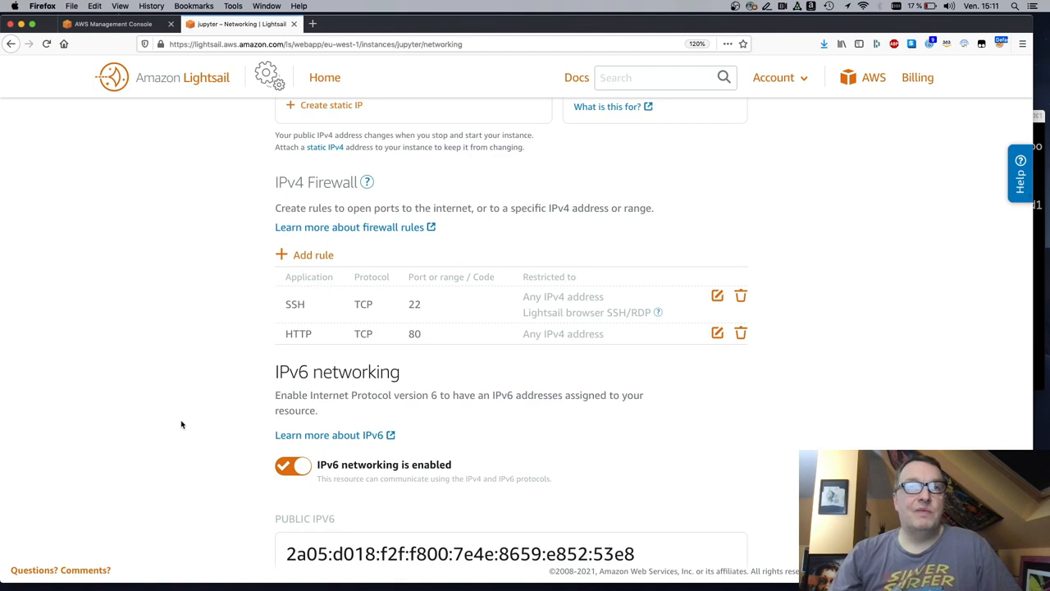
{"action": "left_click", "coordinate": [304, 254]}
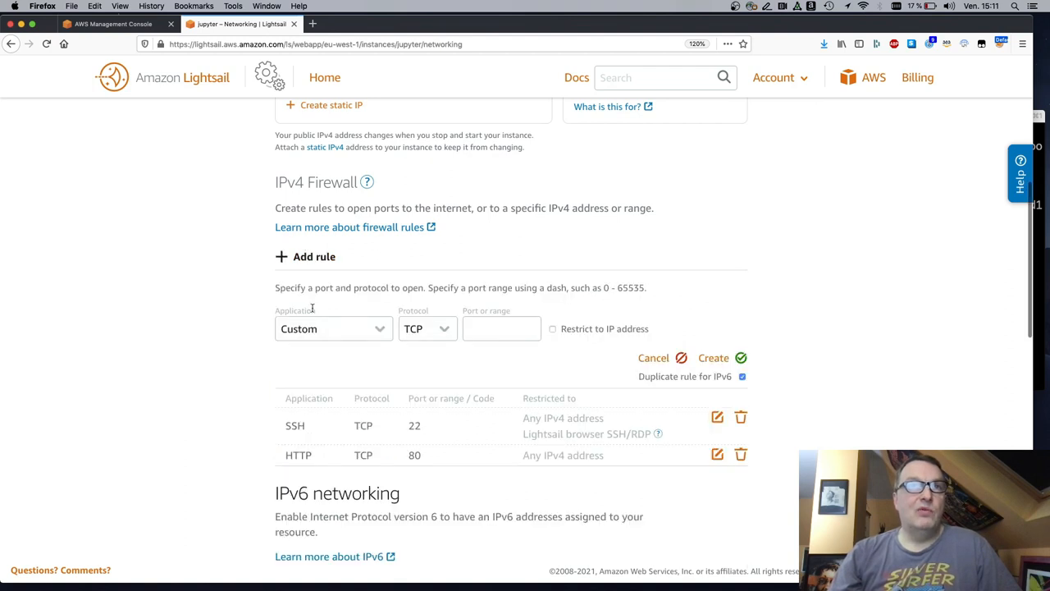
- Create a custom TCP firewall rule for port 8888 with no IP address restriction
{"action": "type", "text": "8"}
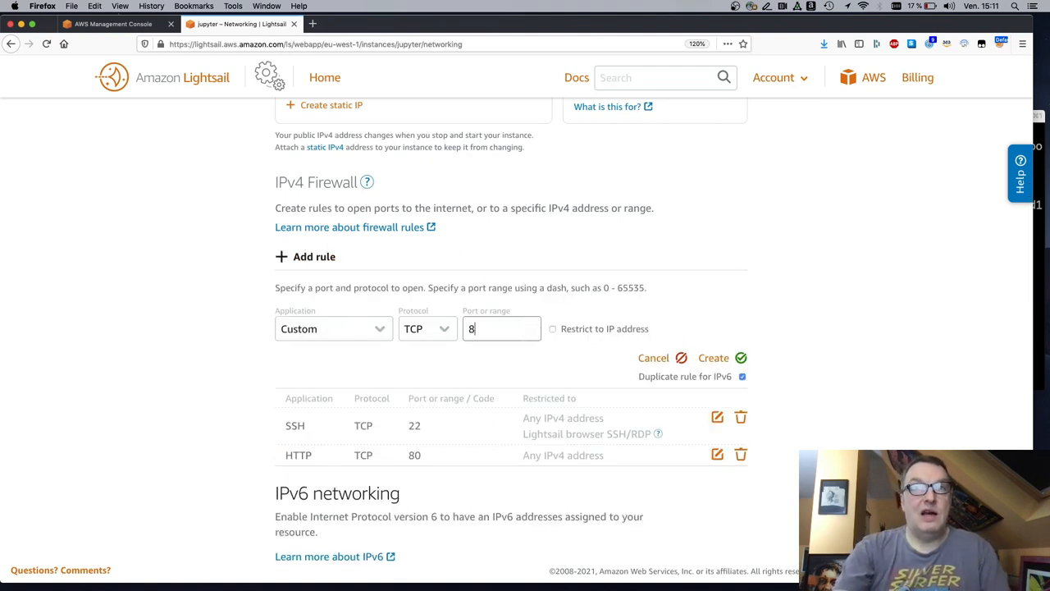
{"action": "type", "text": "888"}
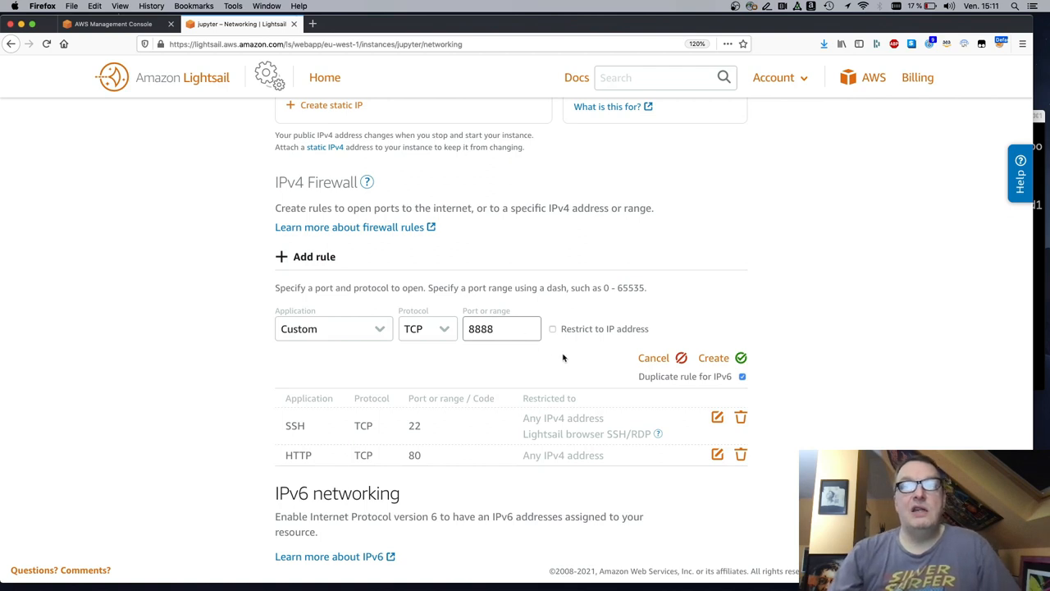
{"action": "mouse_move", "coordinate": [513, 359]}
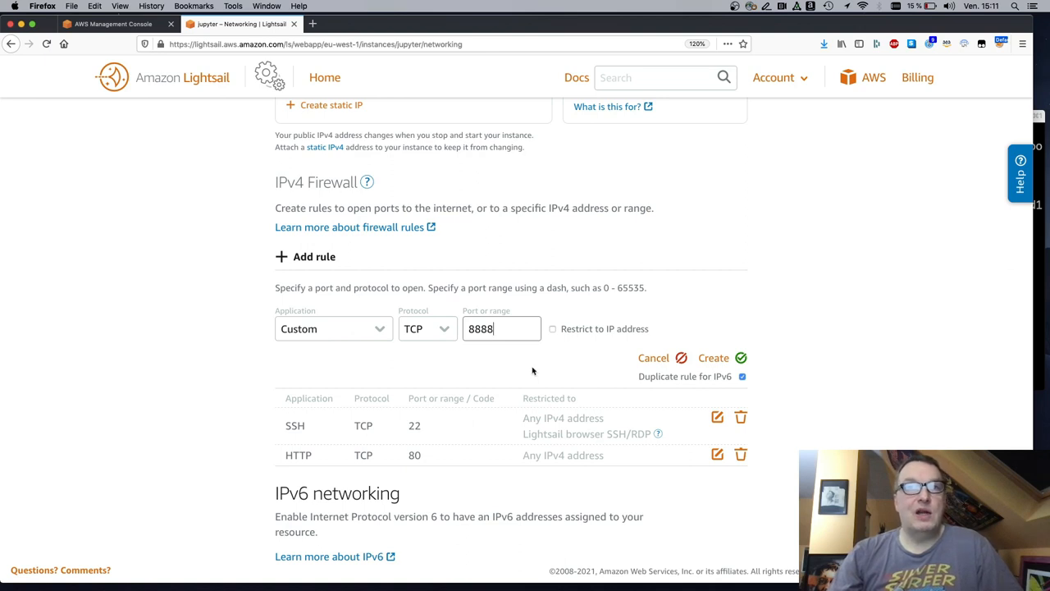
{"action": "mouse_move", "coordinate": [515, 359]}
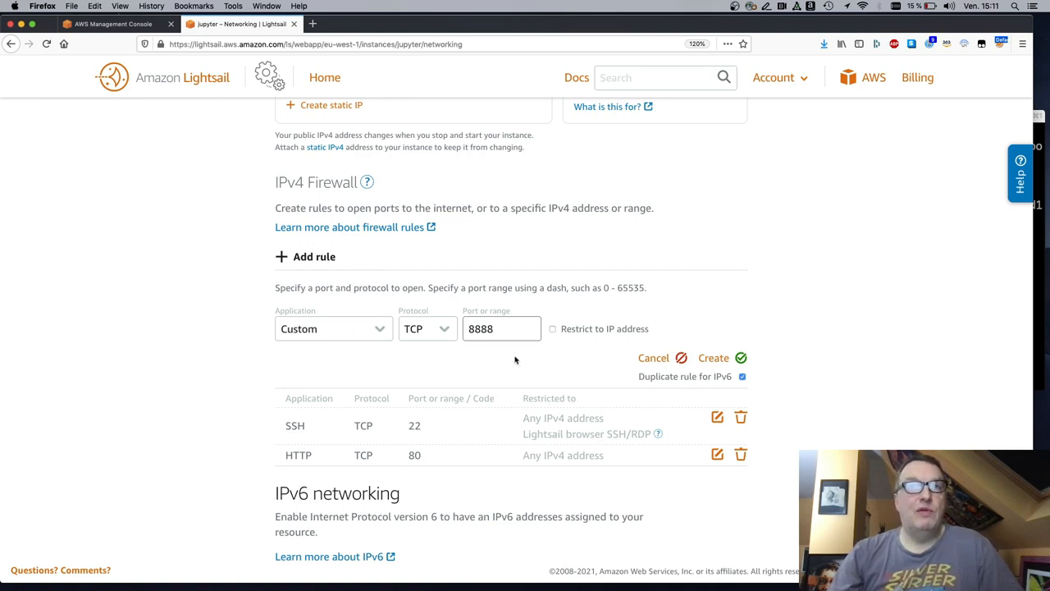
{"action": "left_click", "coordinate": [553, 328]}
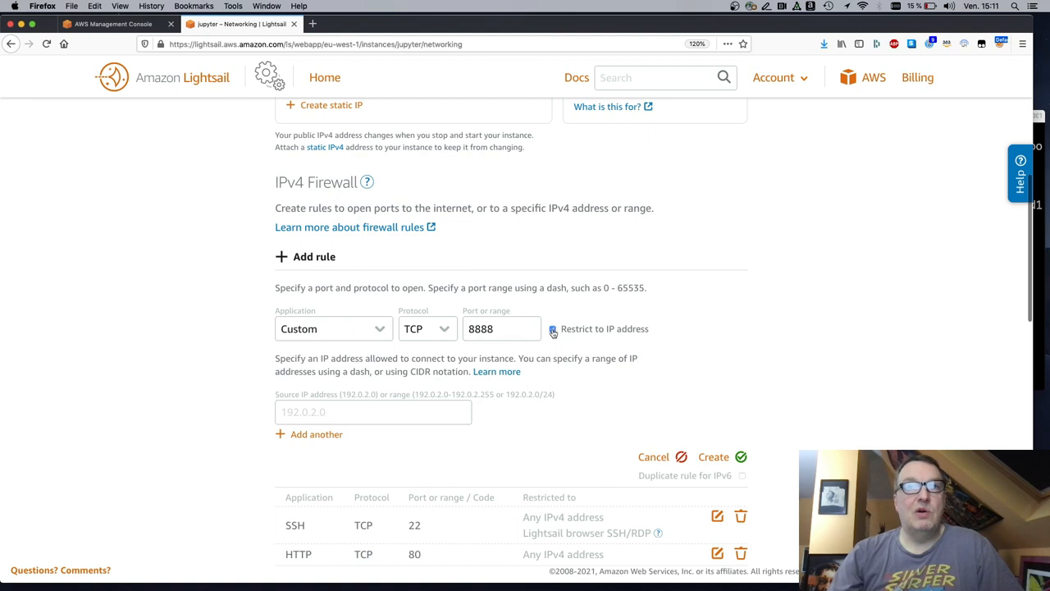
{"action": "left_click", "coordinate": [553, 328]}
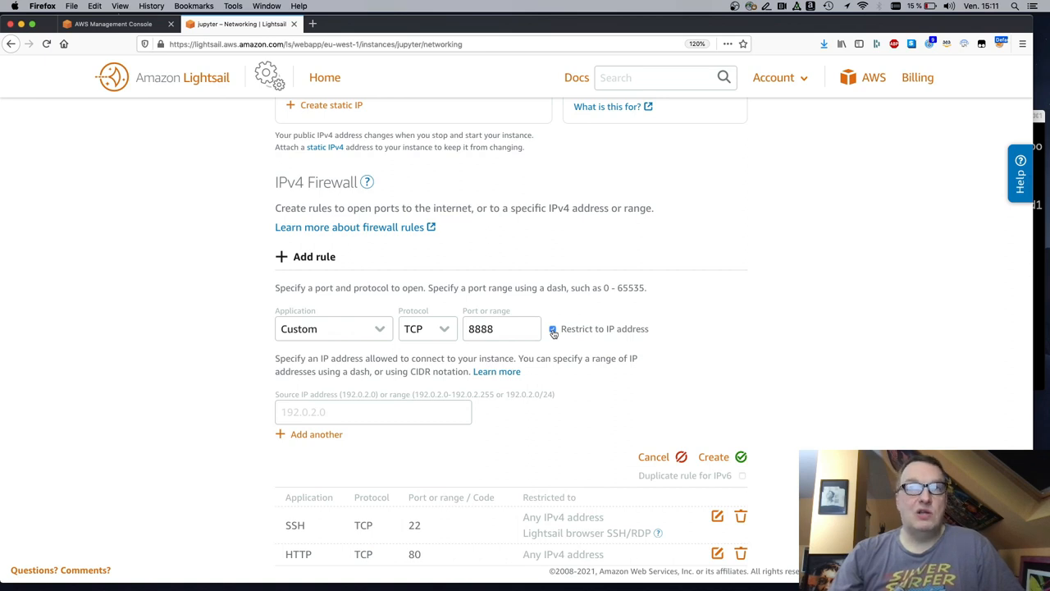
{"action": "left_click", "coordinate": [553, 328]}
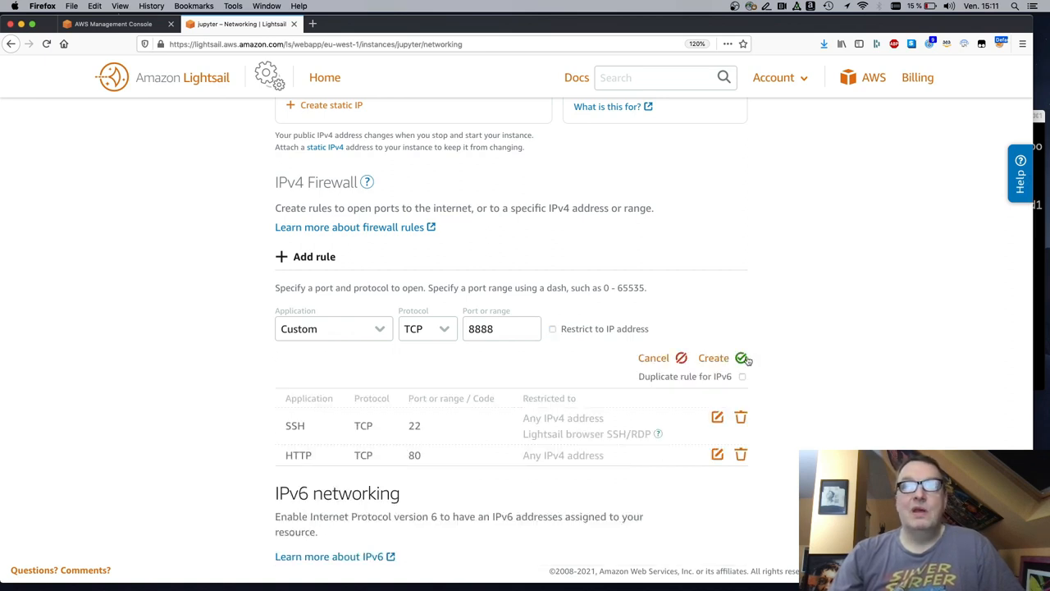
{"action": "left_click", "coordinate": [713, 358]}
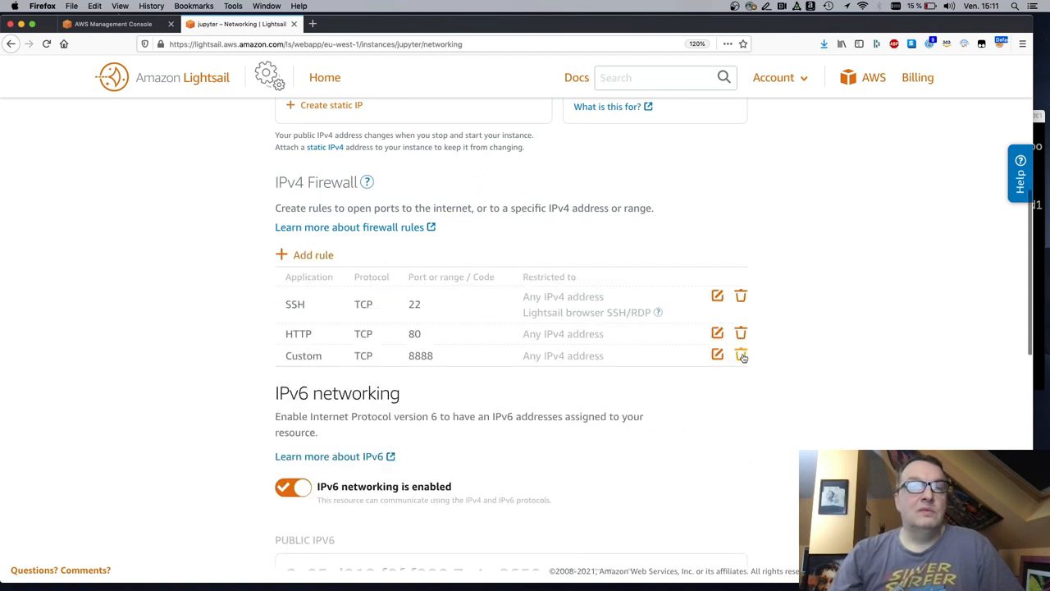
{"action": "mouse_move", "coordinate": [741, 333]}
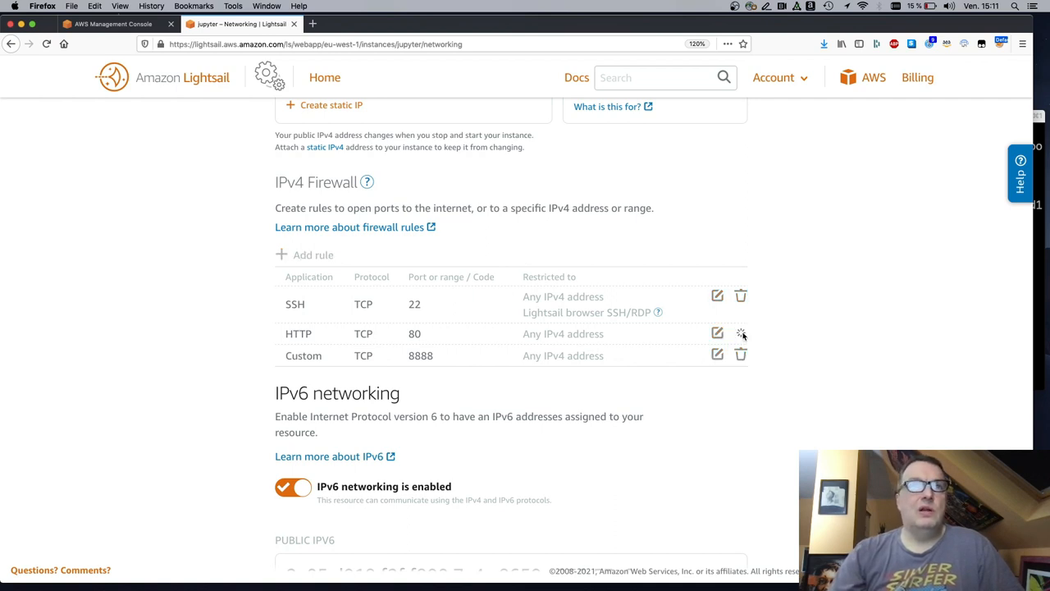
- Delete the HTTP port 80 rule from the firewall
{"action": "left_click", "coordinate": [740, 333]}
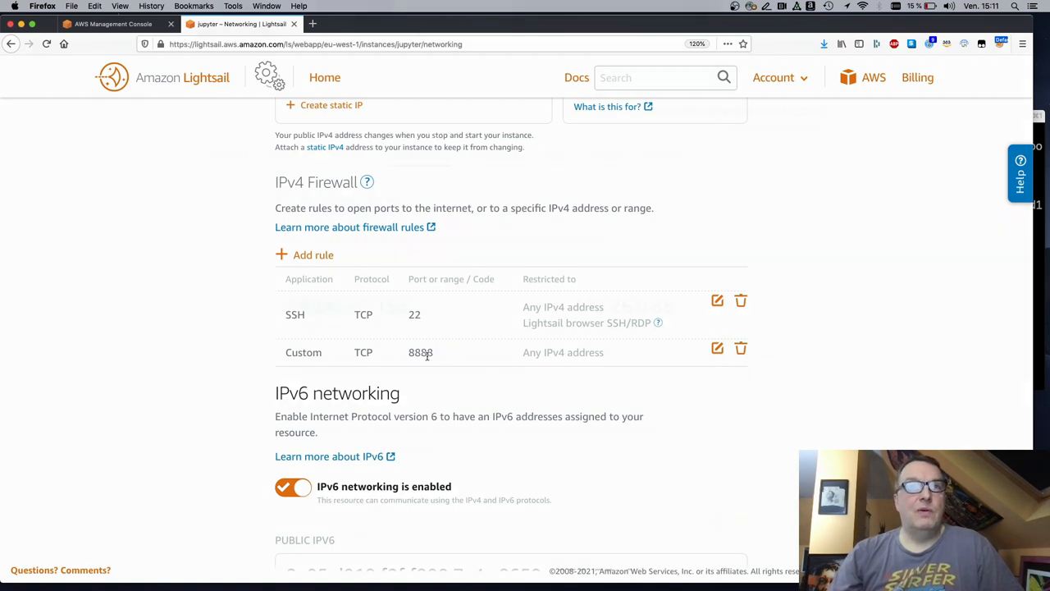
{"action": "scroll", "scroll_direction": "up", "scroll_amount": 3}
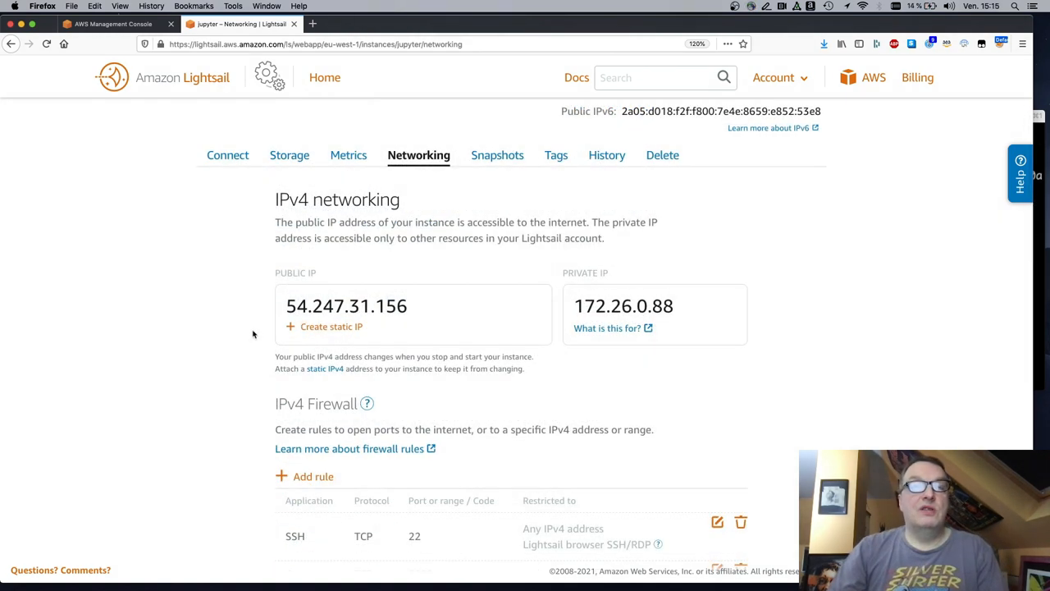
{"action": "mouse_move", "coordinate": [195, 321]}
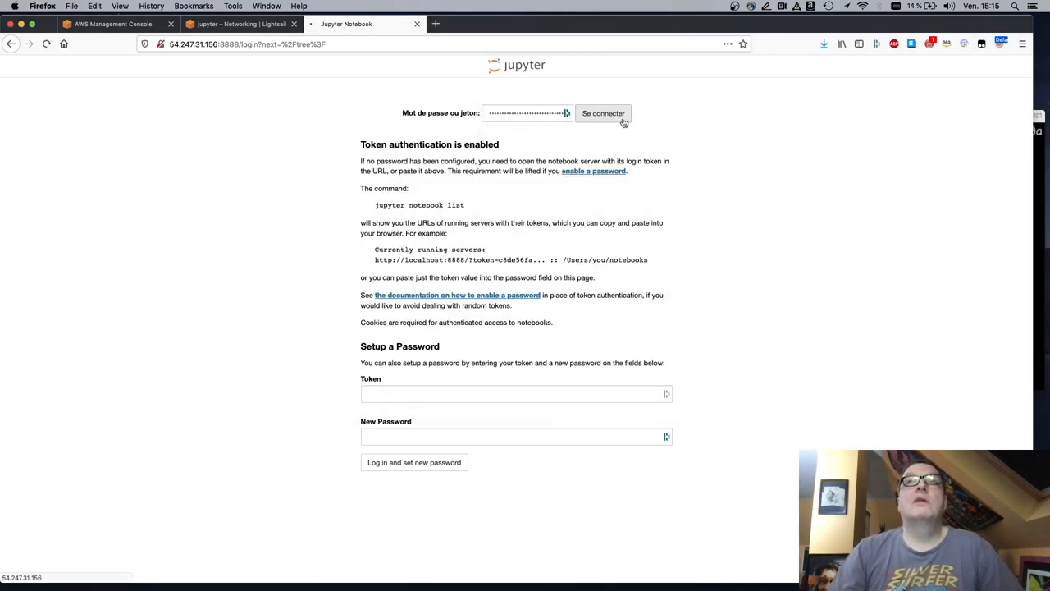
- Log in to Jupyter at 54.247.31.156:8888 with the pasted token
{"action": "left_click", "coordinate": [602, 113]}
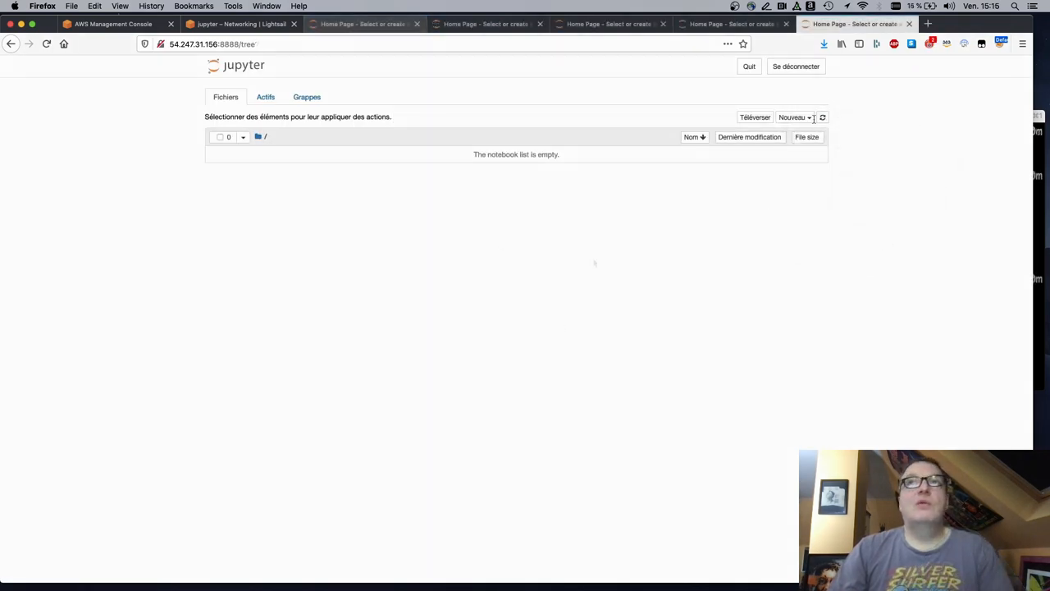
- Start a Python 3 notebook and run a cell importing pandas, numpy and sklearn
{"action": "left_click", "coordinate": [794, 117]}
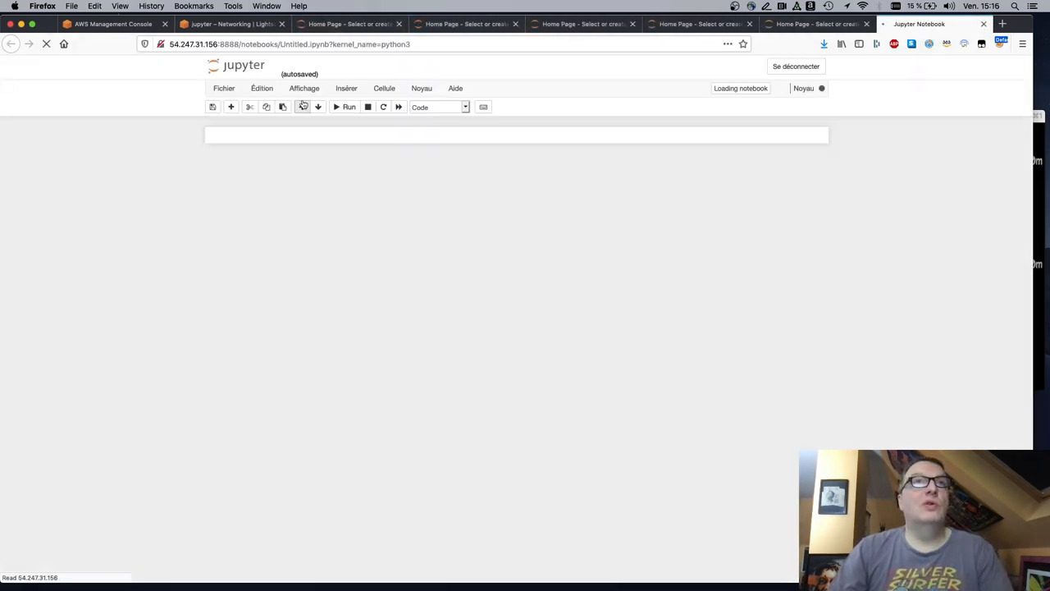
{"action": "type", "text": "import pandas,"}
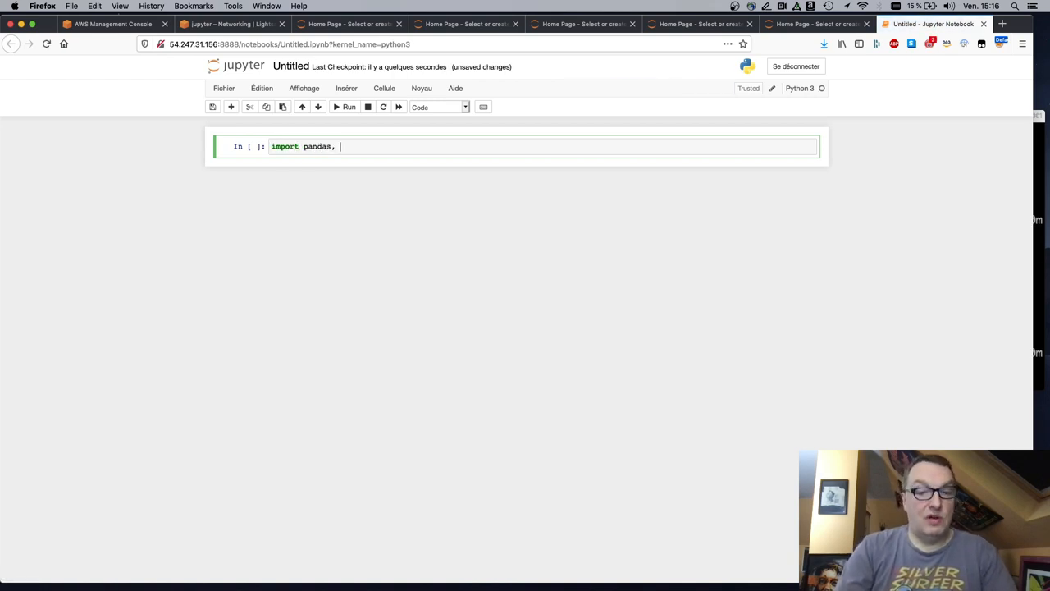
{"action": "type", "text": "numpy, skela"}
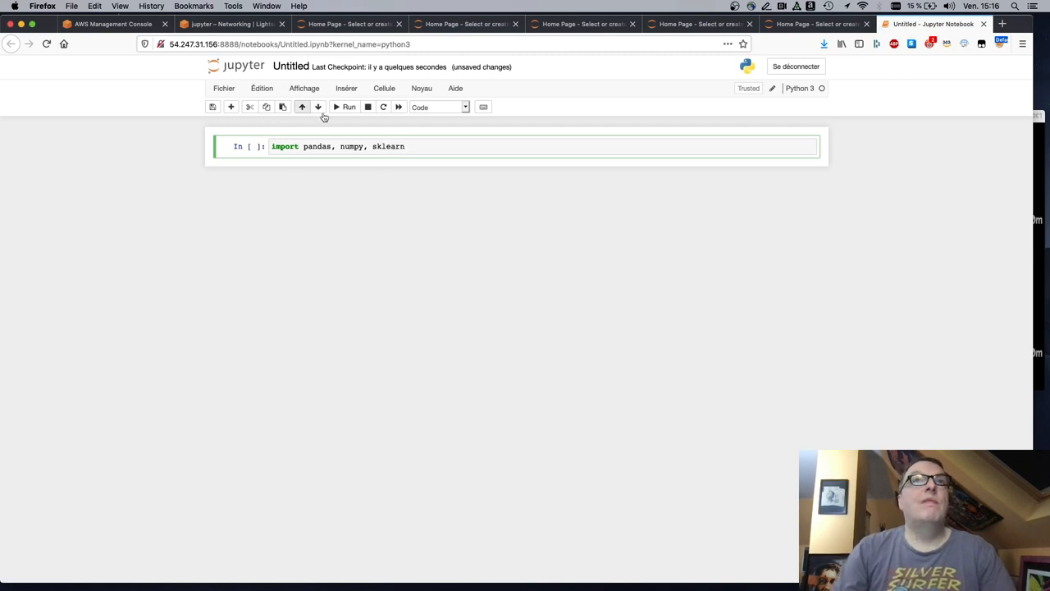
- Rename the notebook to Demo and return to the file list
{"action": "left_click", "coordinate": [290, 66]}
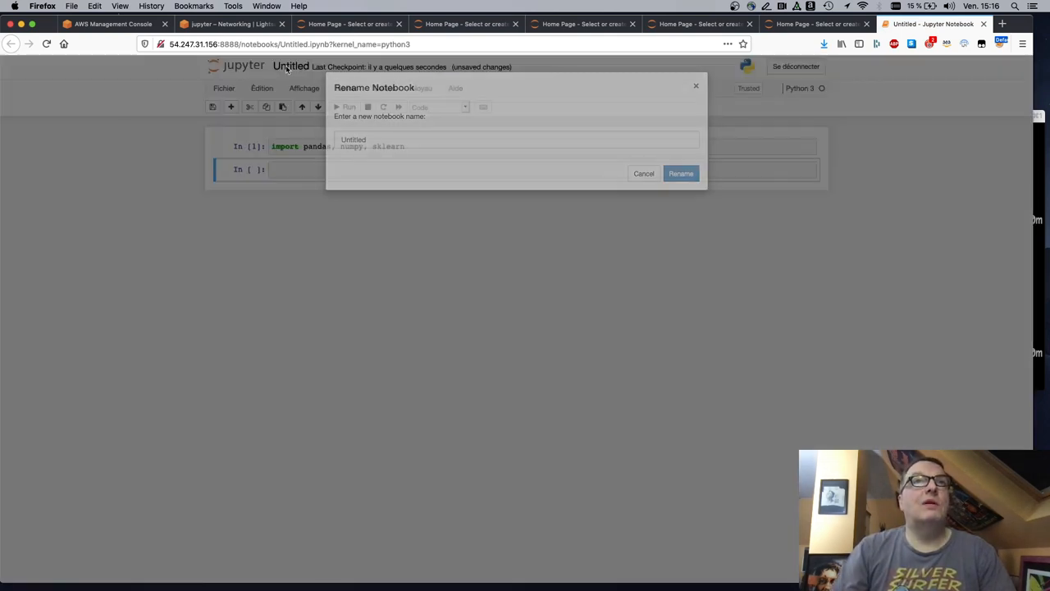
{"action": "left_click", "coordinate": [681, 173]}
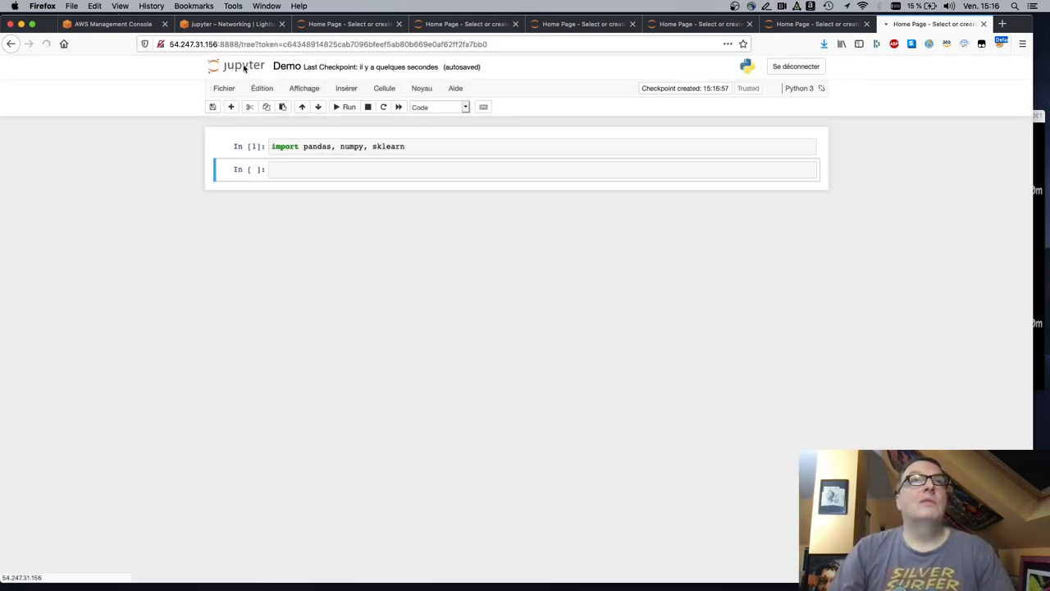
{"action": "left_click", "coordinate": [792, 116]}
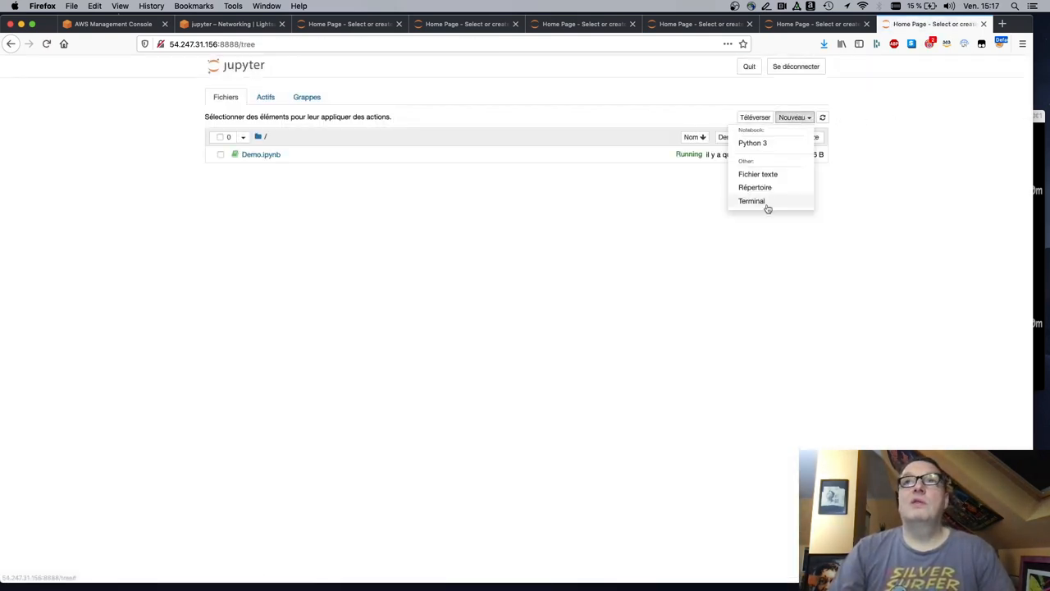
- Run git and top in a Jupyter terminal, shut the server down, and return to Lightsail
{"action": "left_click", "coordinate": [751, 201]}
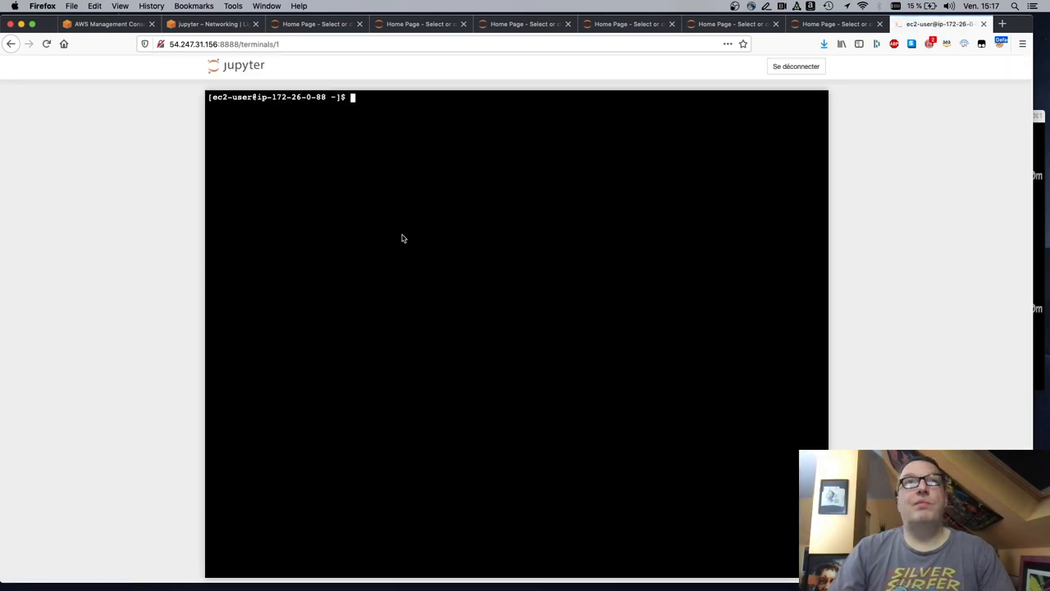
{"action": "type", "text": "git"}
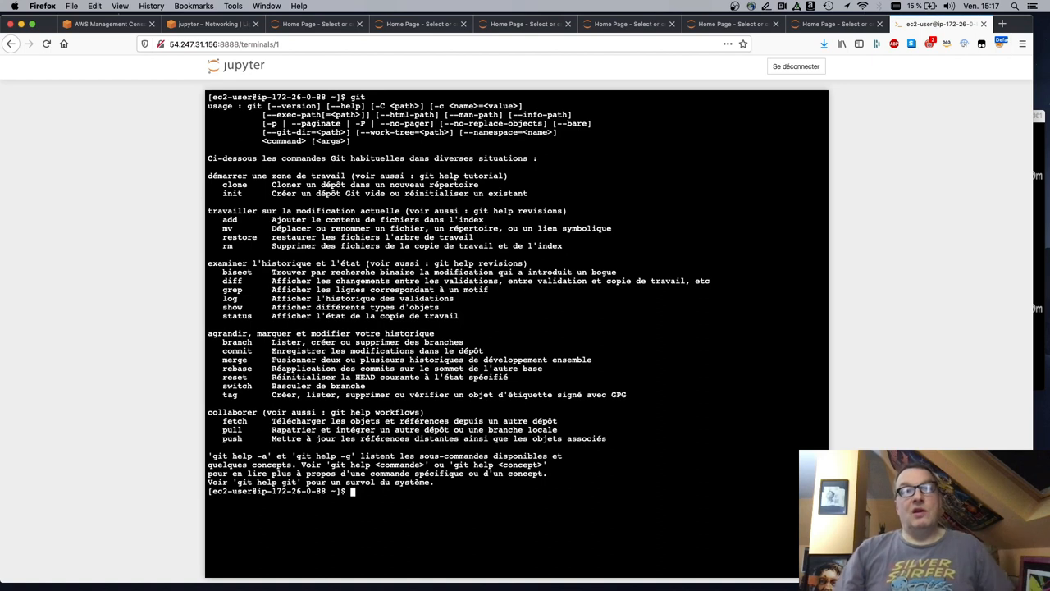
{"action": "type", "text": "f"}
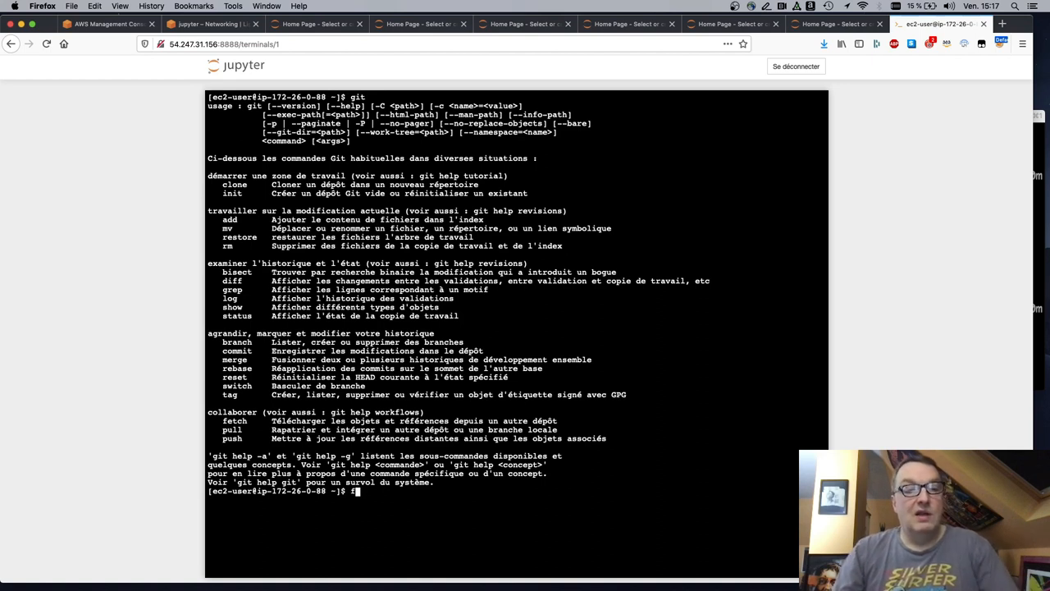
{"action": "key", "text": "Return"}
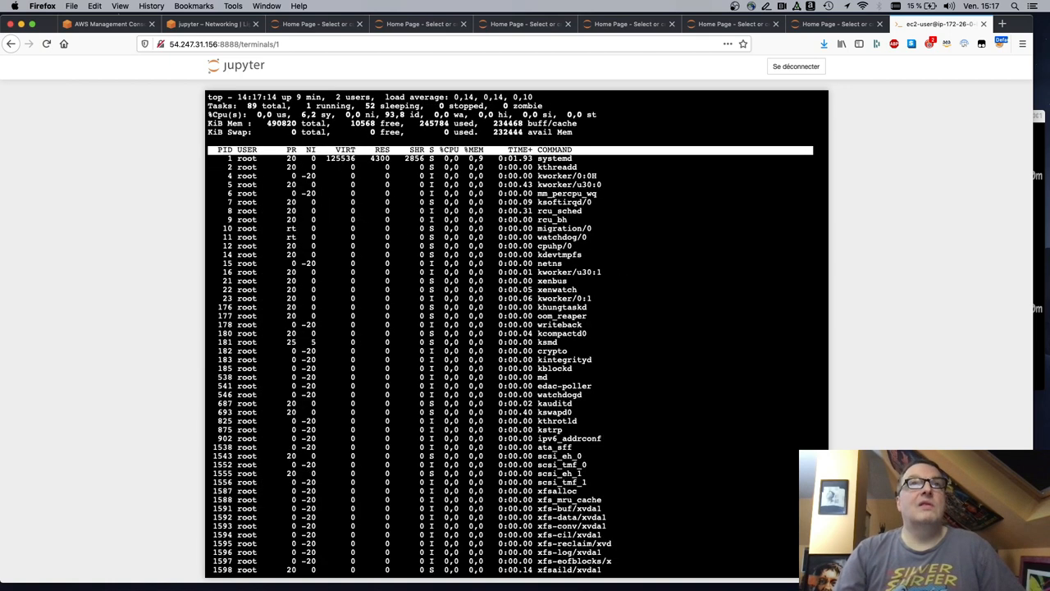
{"action": "mouse_move", "coordinate": [354, 135]}
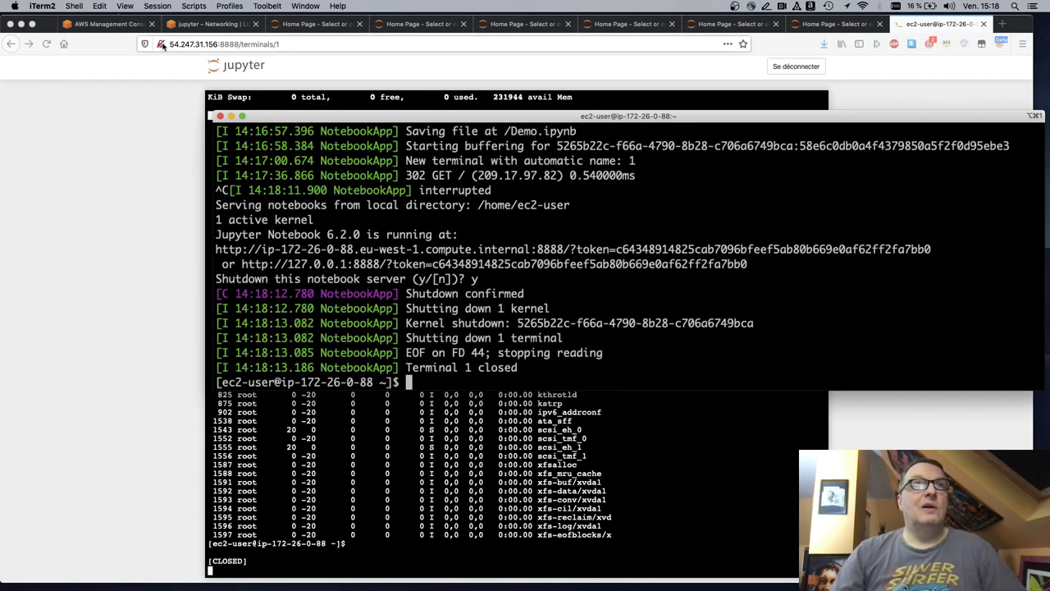
{"action": "left_click", "coordinate": [211, 23]}
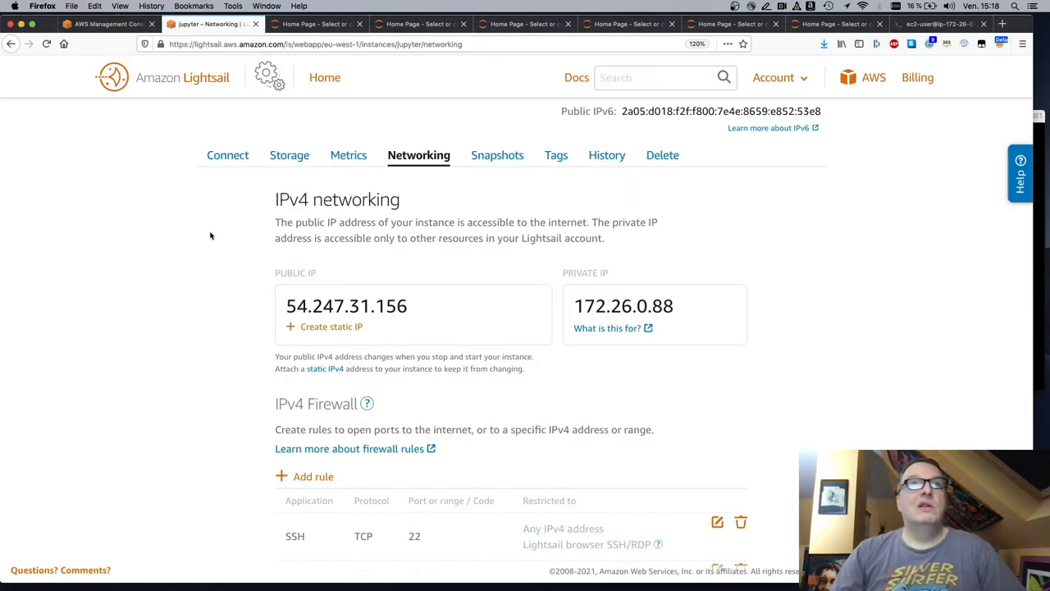
- From the instances list, request a stop of the jupyter instance
{"action": "left_click", "coordinate": [228, 155]}
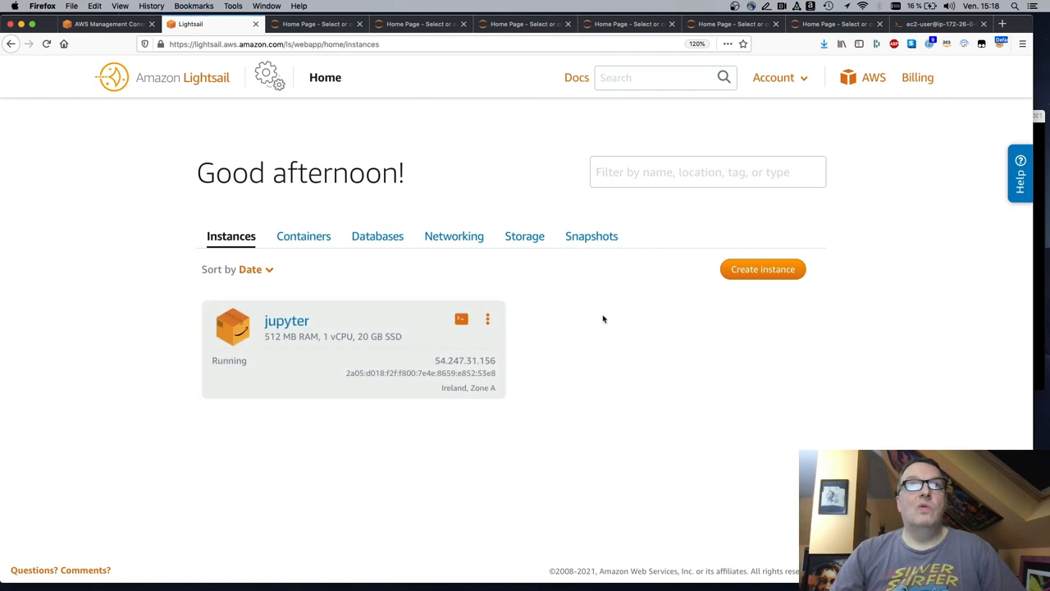
{"action": "left_click", "coordinate": [488, 319]}
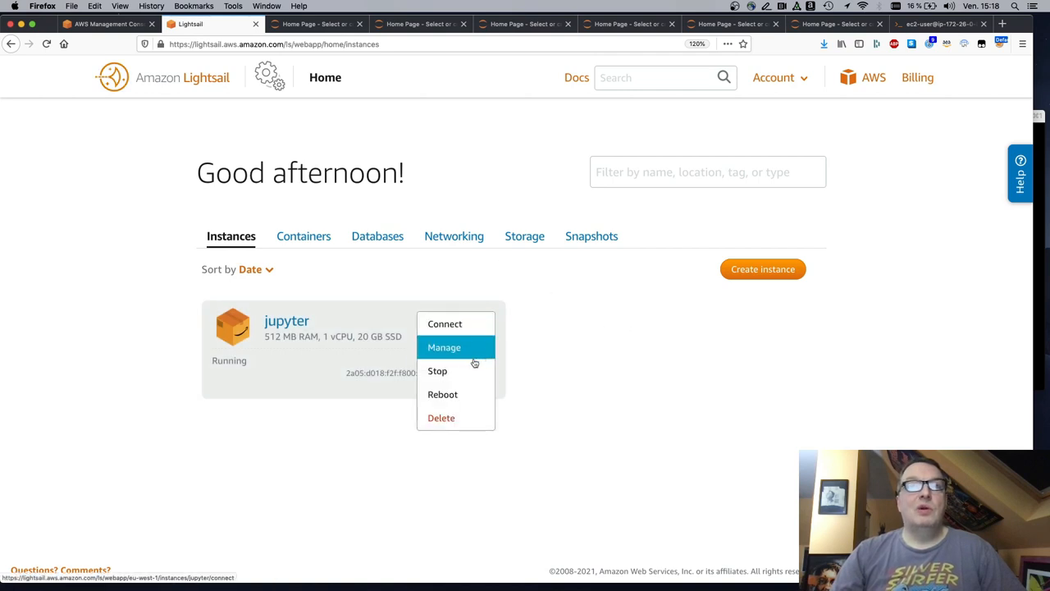
{"action": "left_click", "coordinate": [437, 370]}
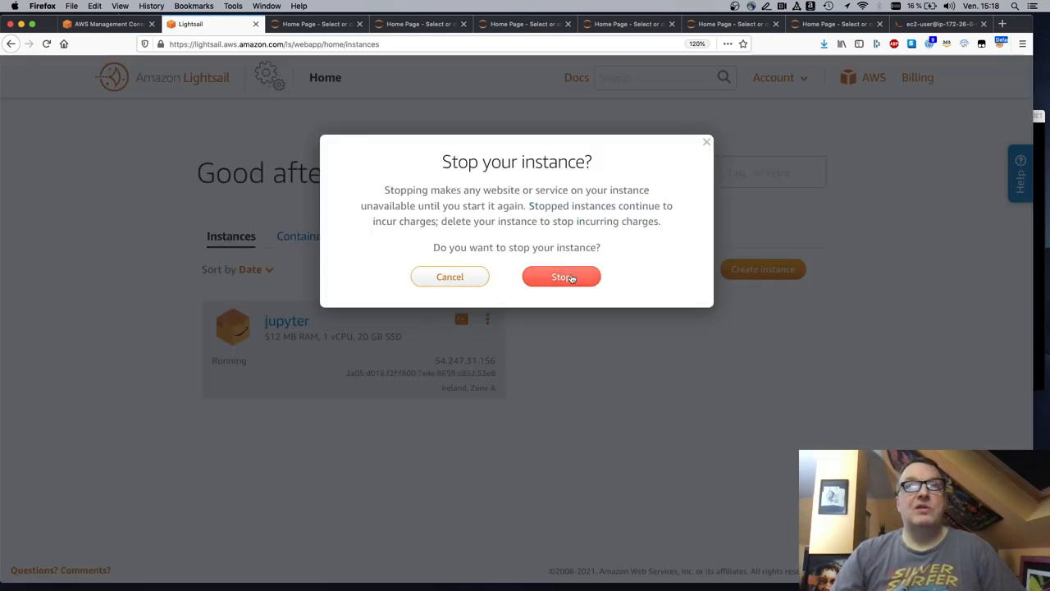